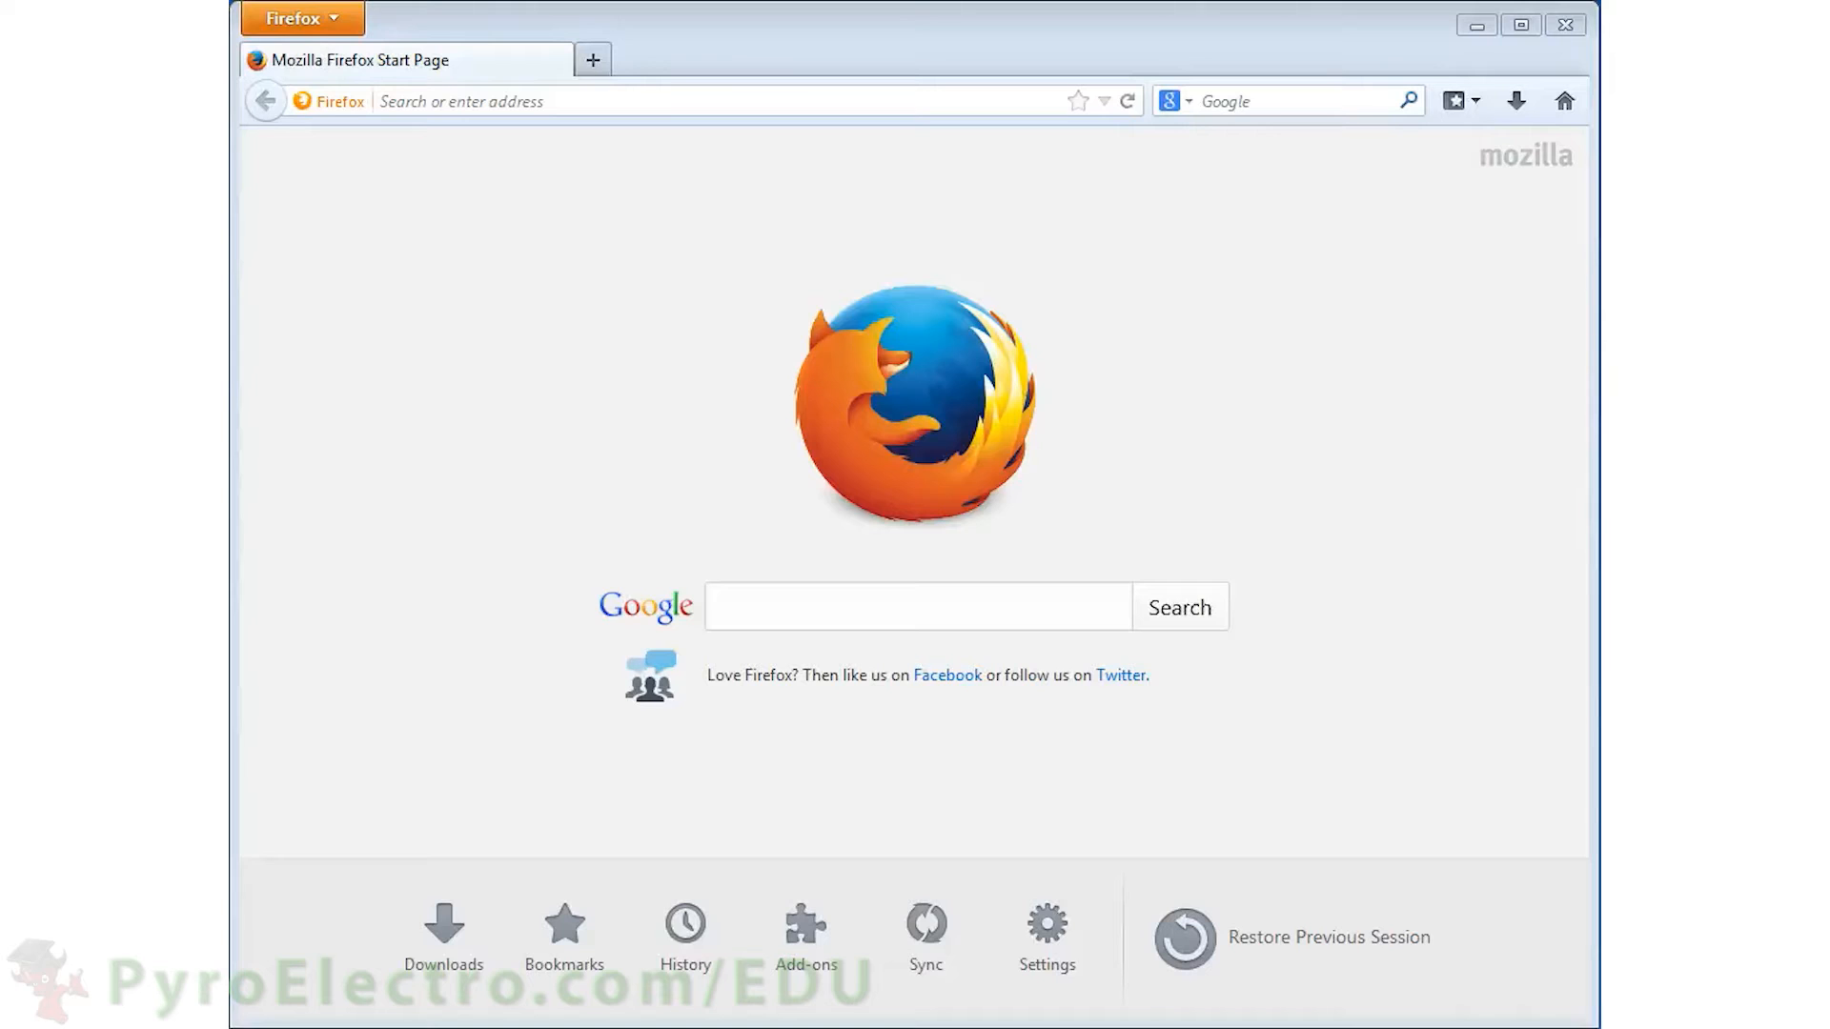
# - Go to arduino.cc, open its Reference, and scroll to External Interrupts
pyautogui.click(919, 607)
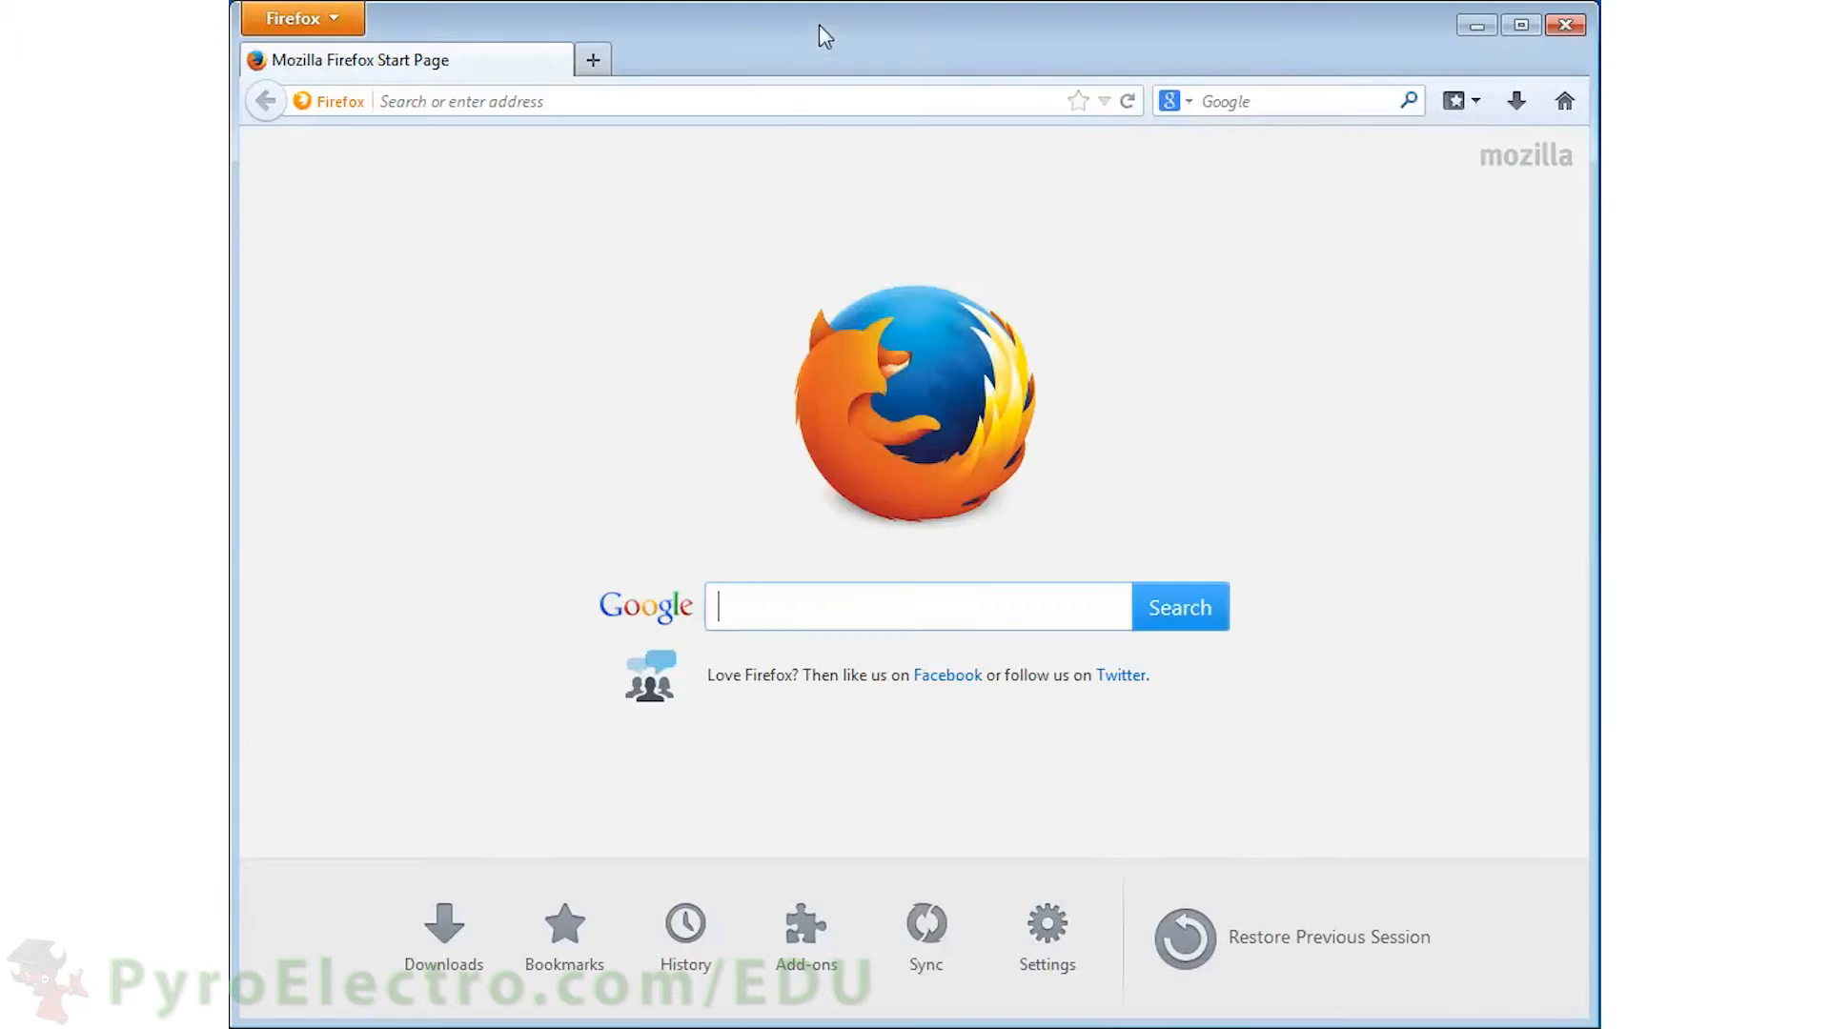
pyautogui.write('arduino.cc')
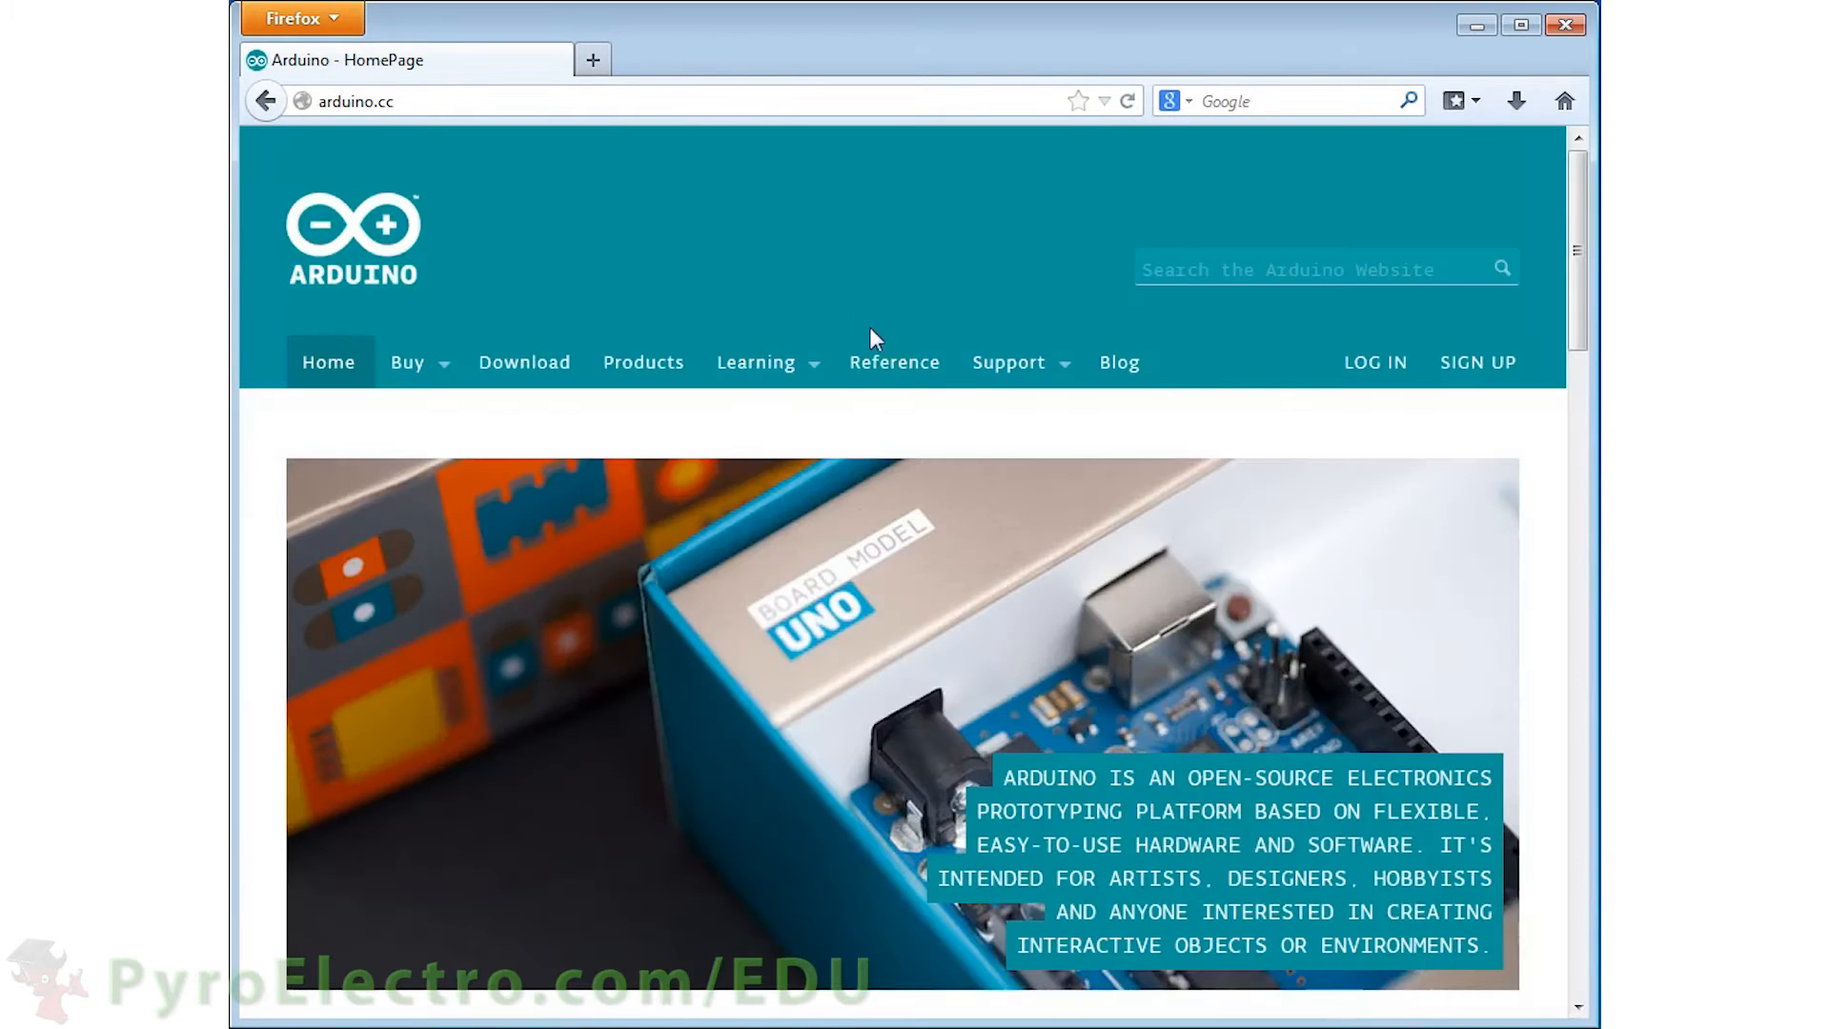
pyautogui.click(894, 363)
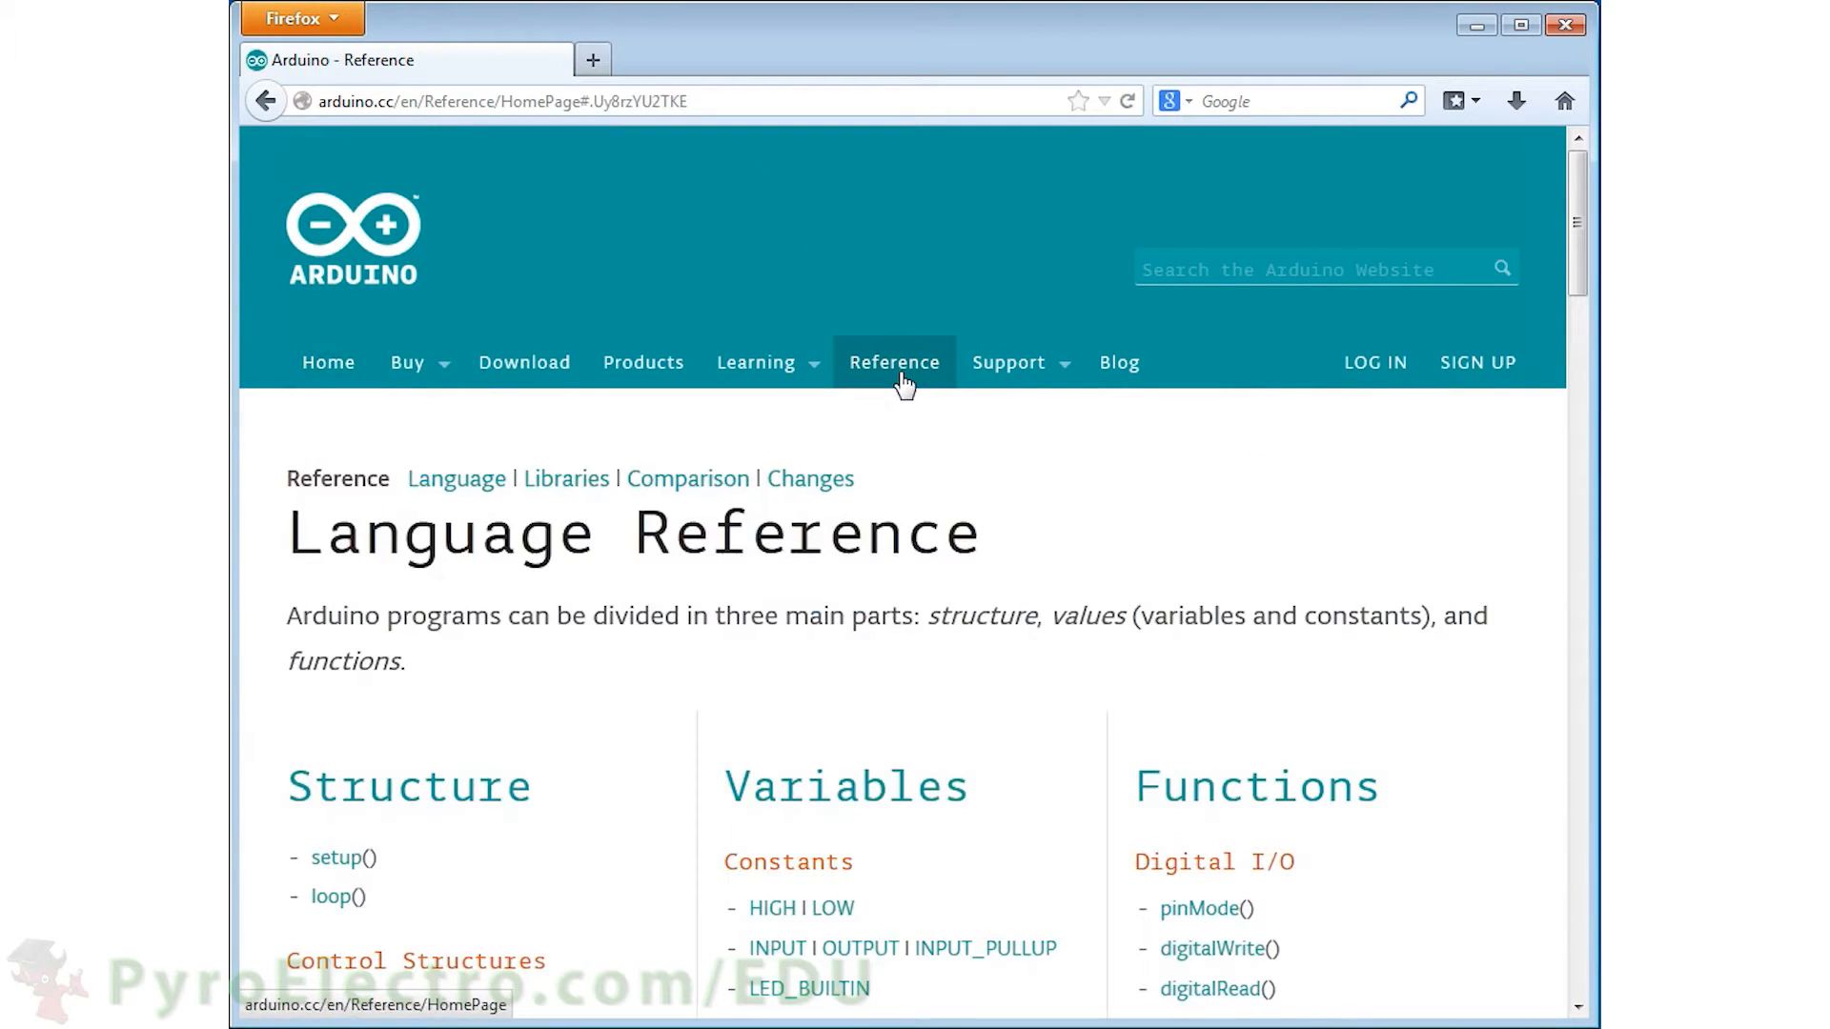
pyautogui.scroll(-3)
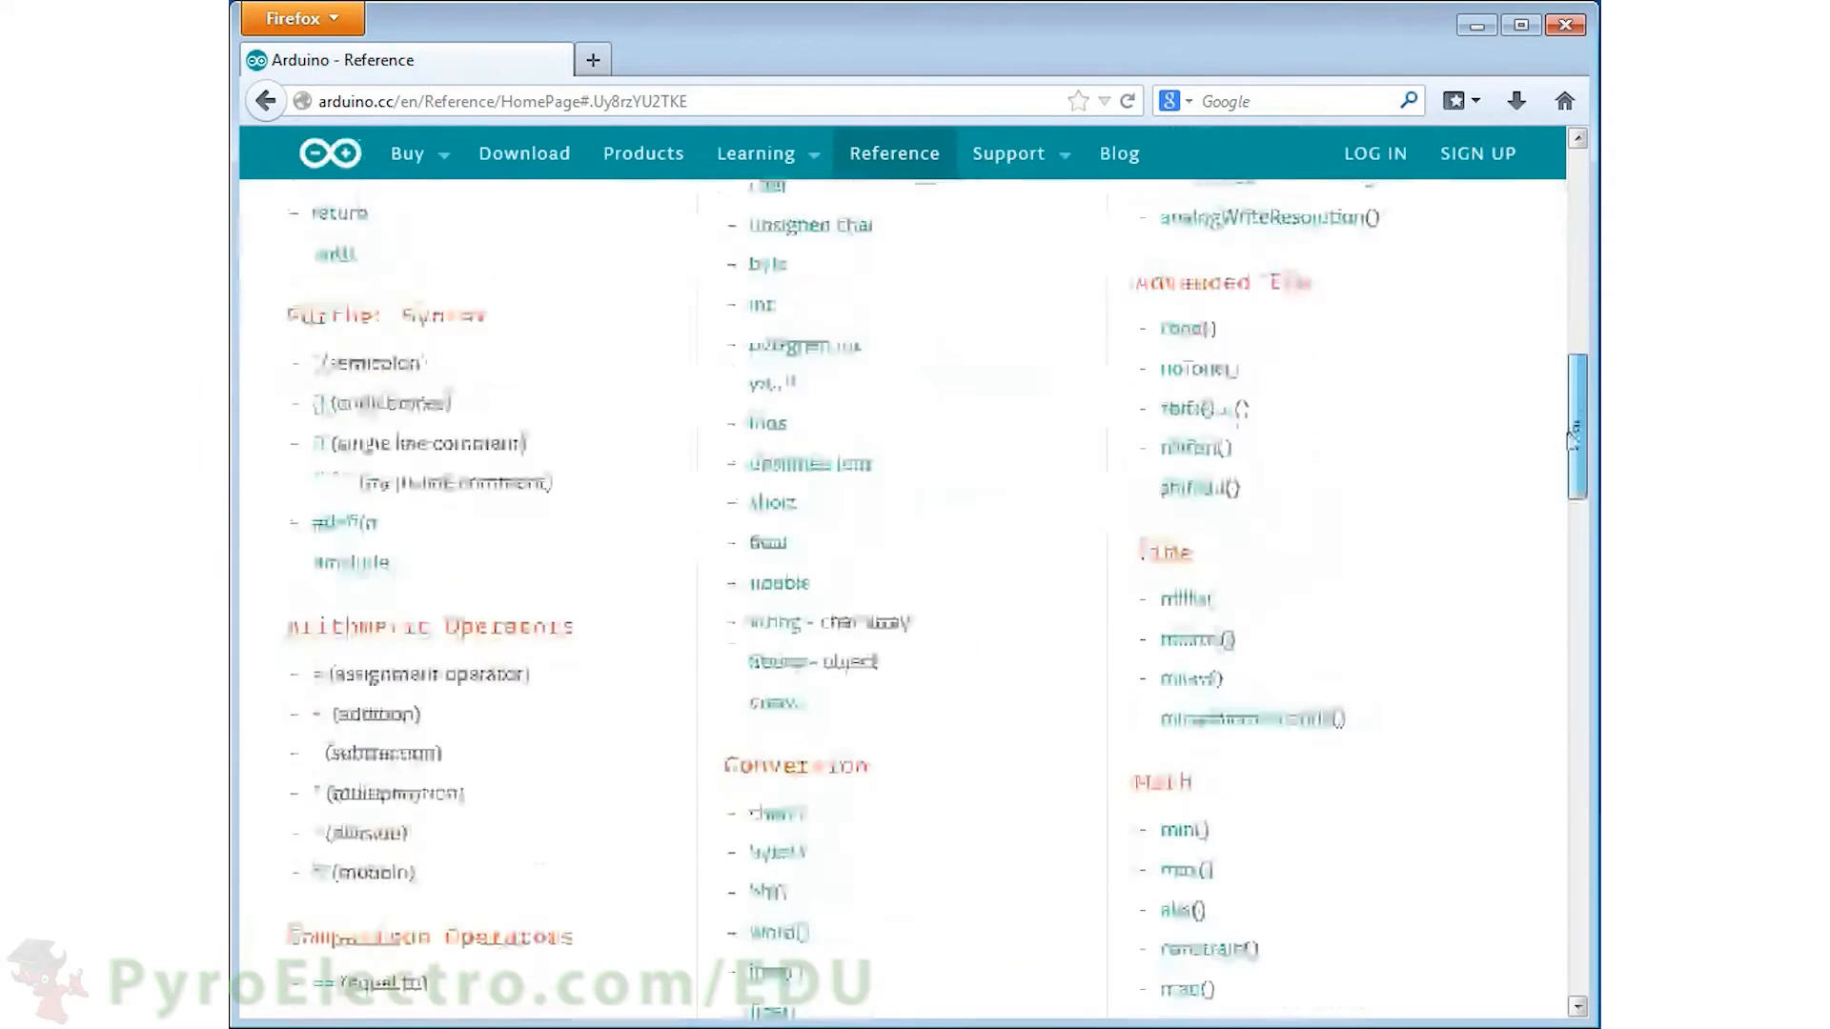
pyautogui.scroll(-3)
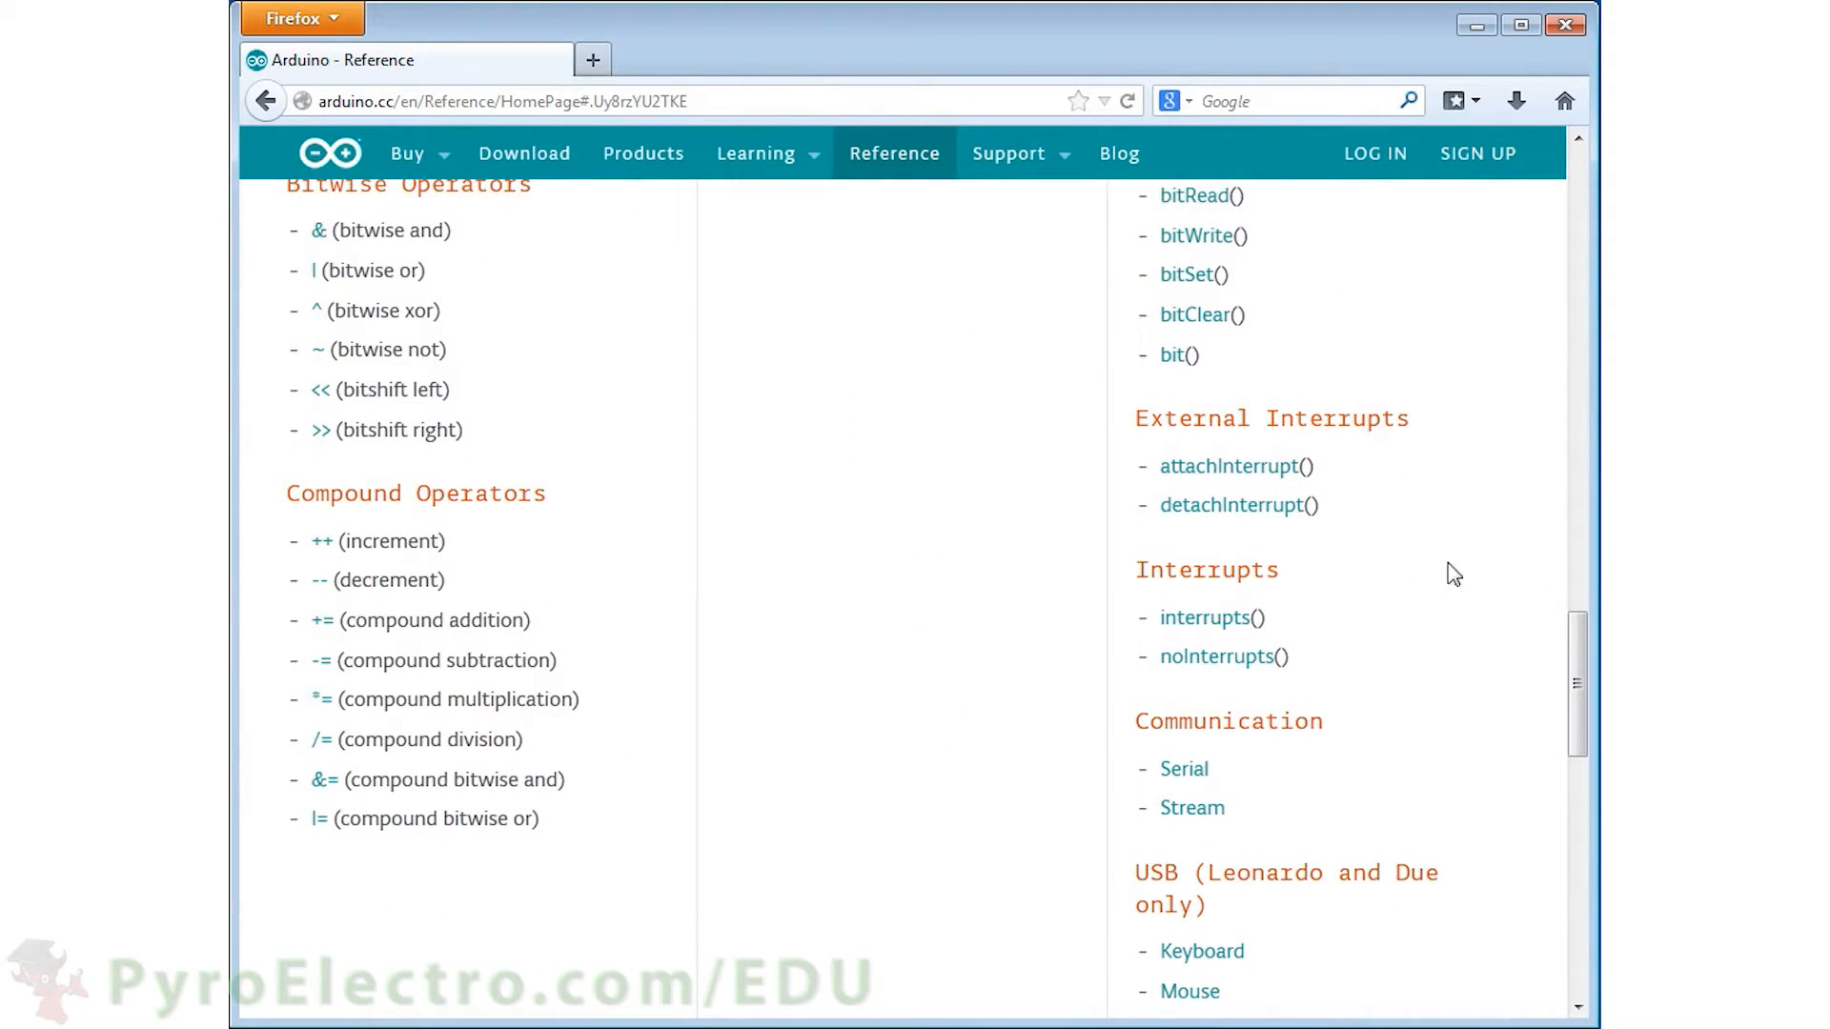
pyautogui.moveTo(1228, 466)
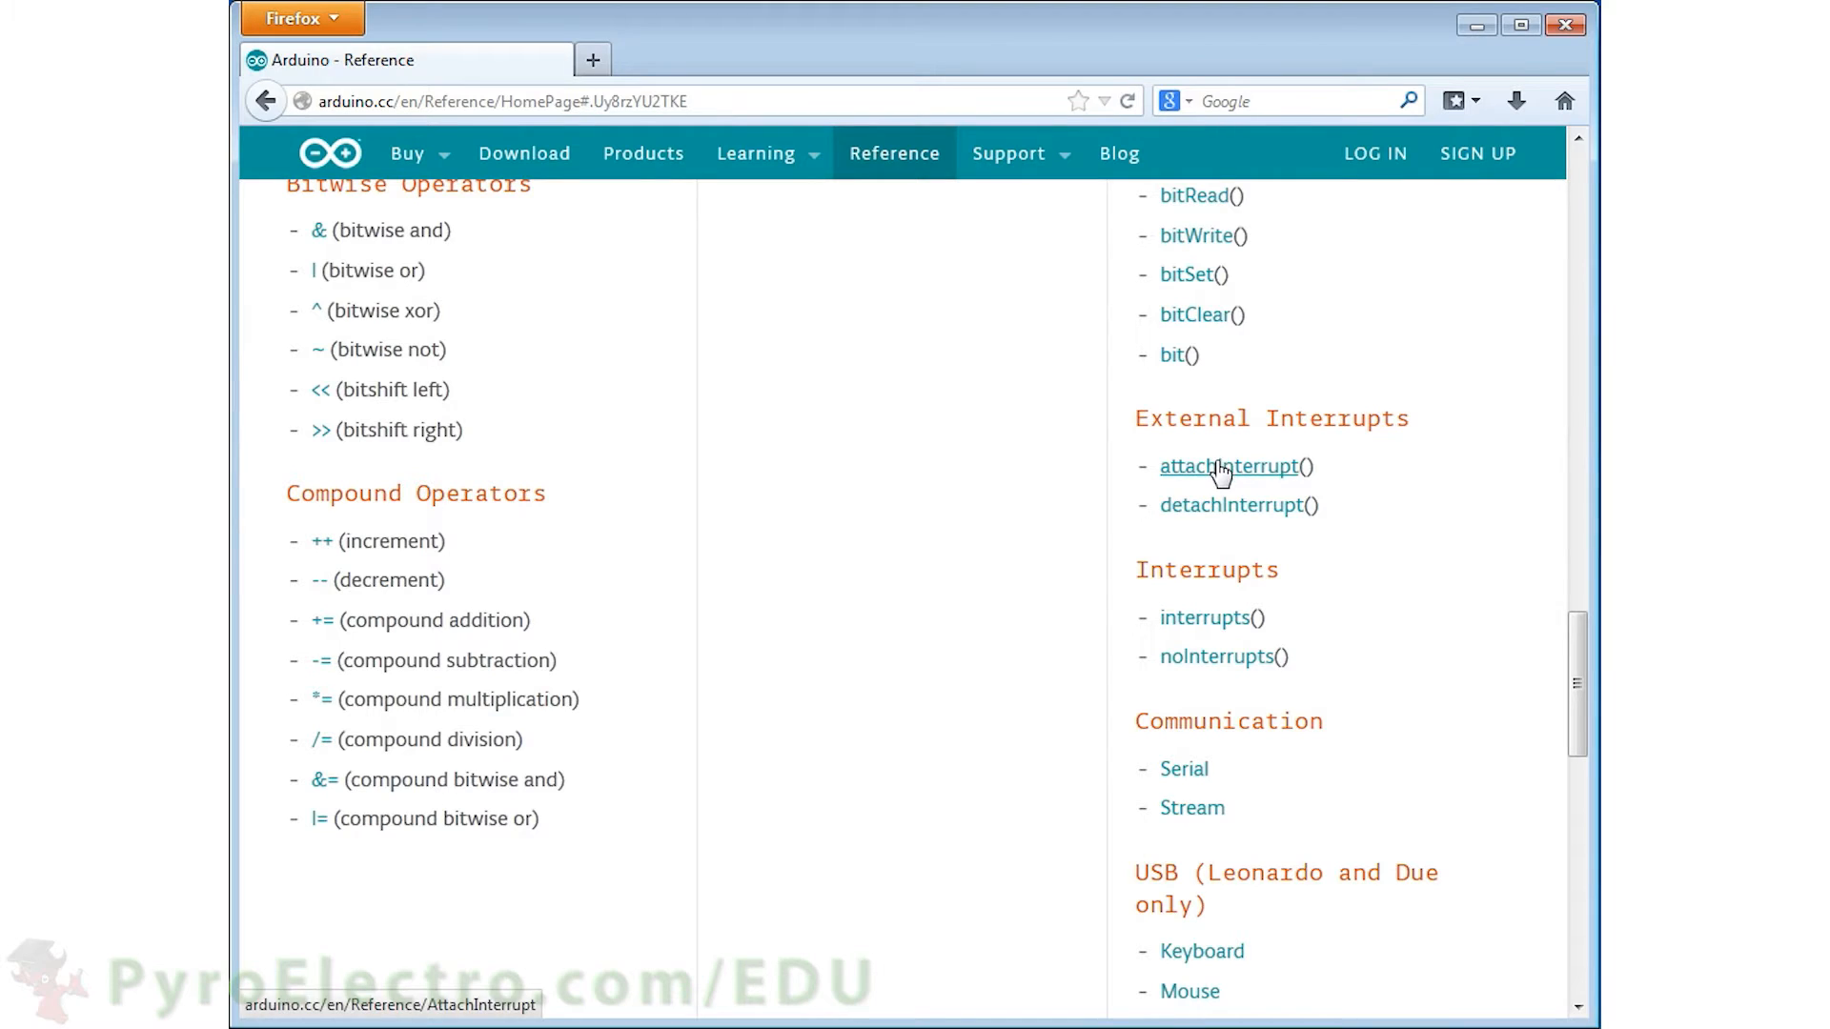
# - Read the attachInterrupt() and detachInterrupt() pages, then close the extra tab
pyautogui.click(1226, 466)
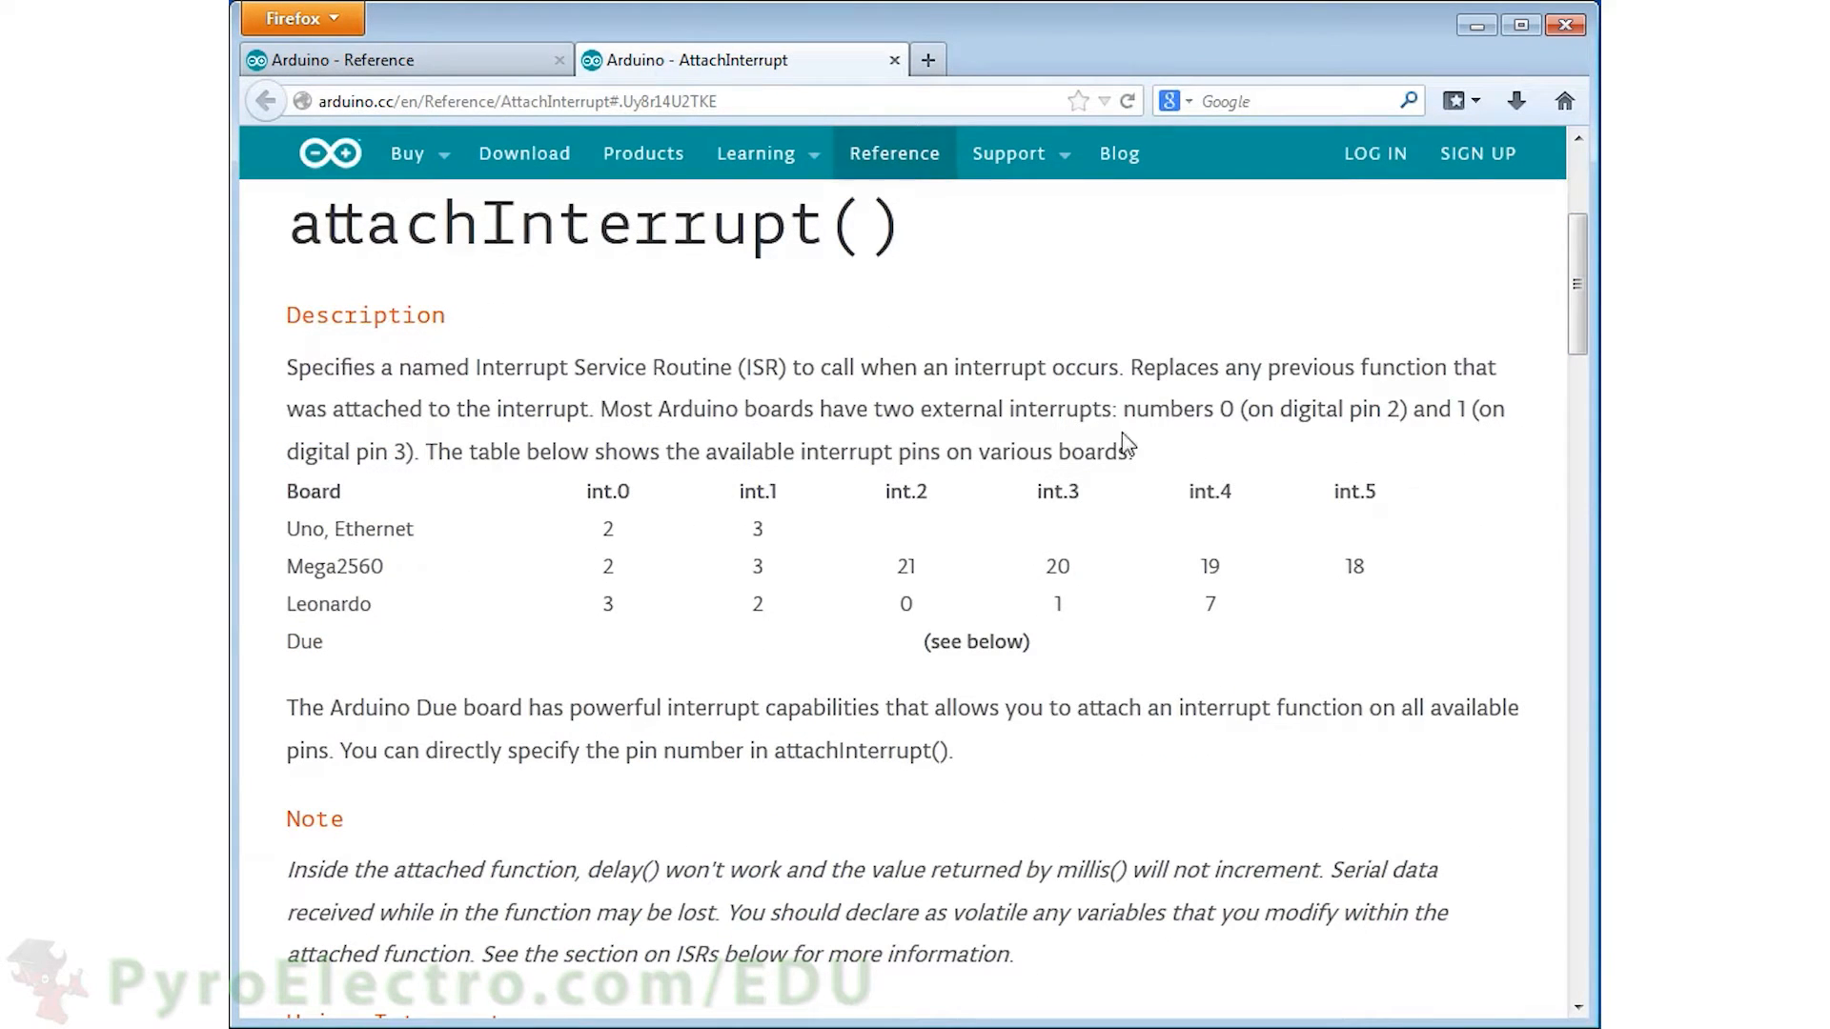
pyautogui.scroll(-3)
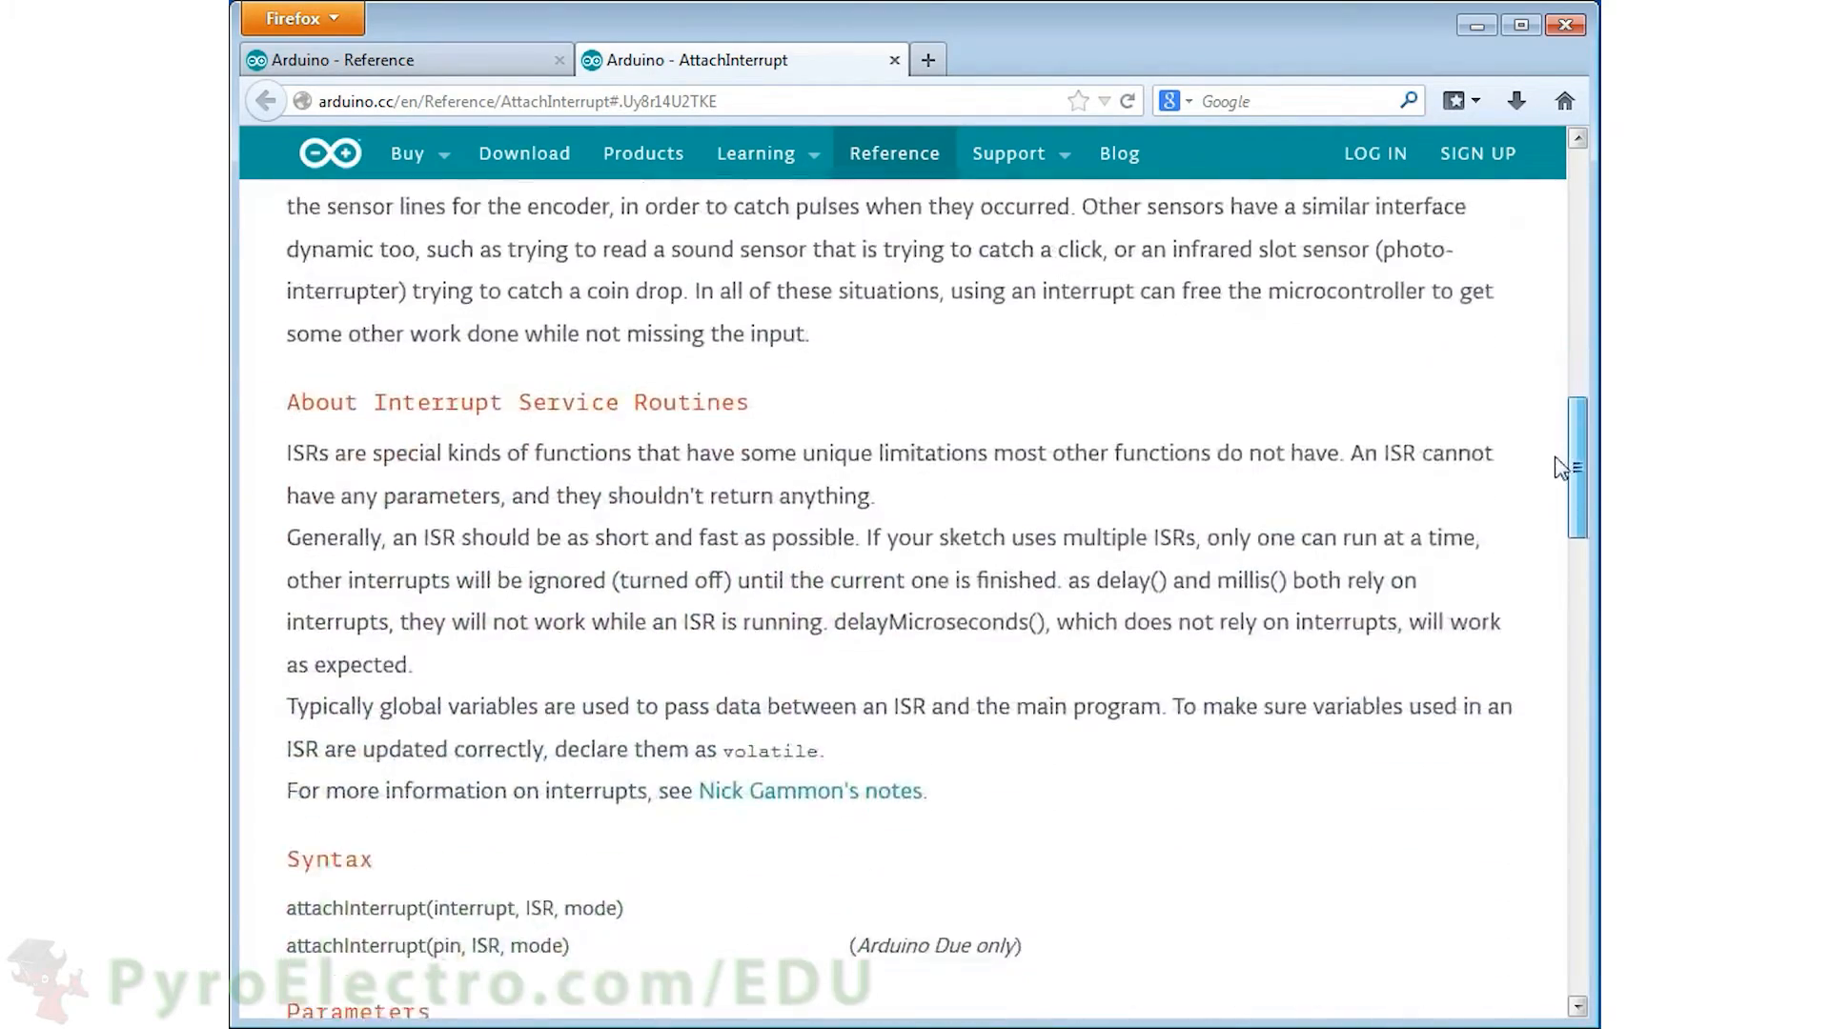
pyautogui.scroll(-3)
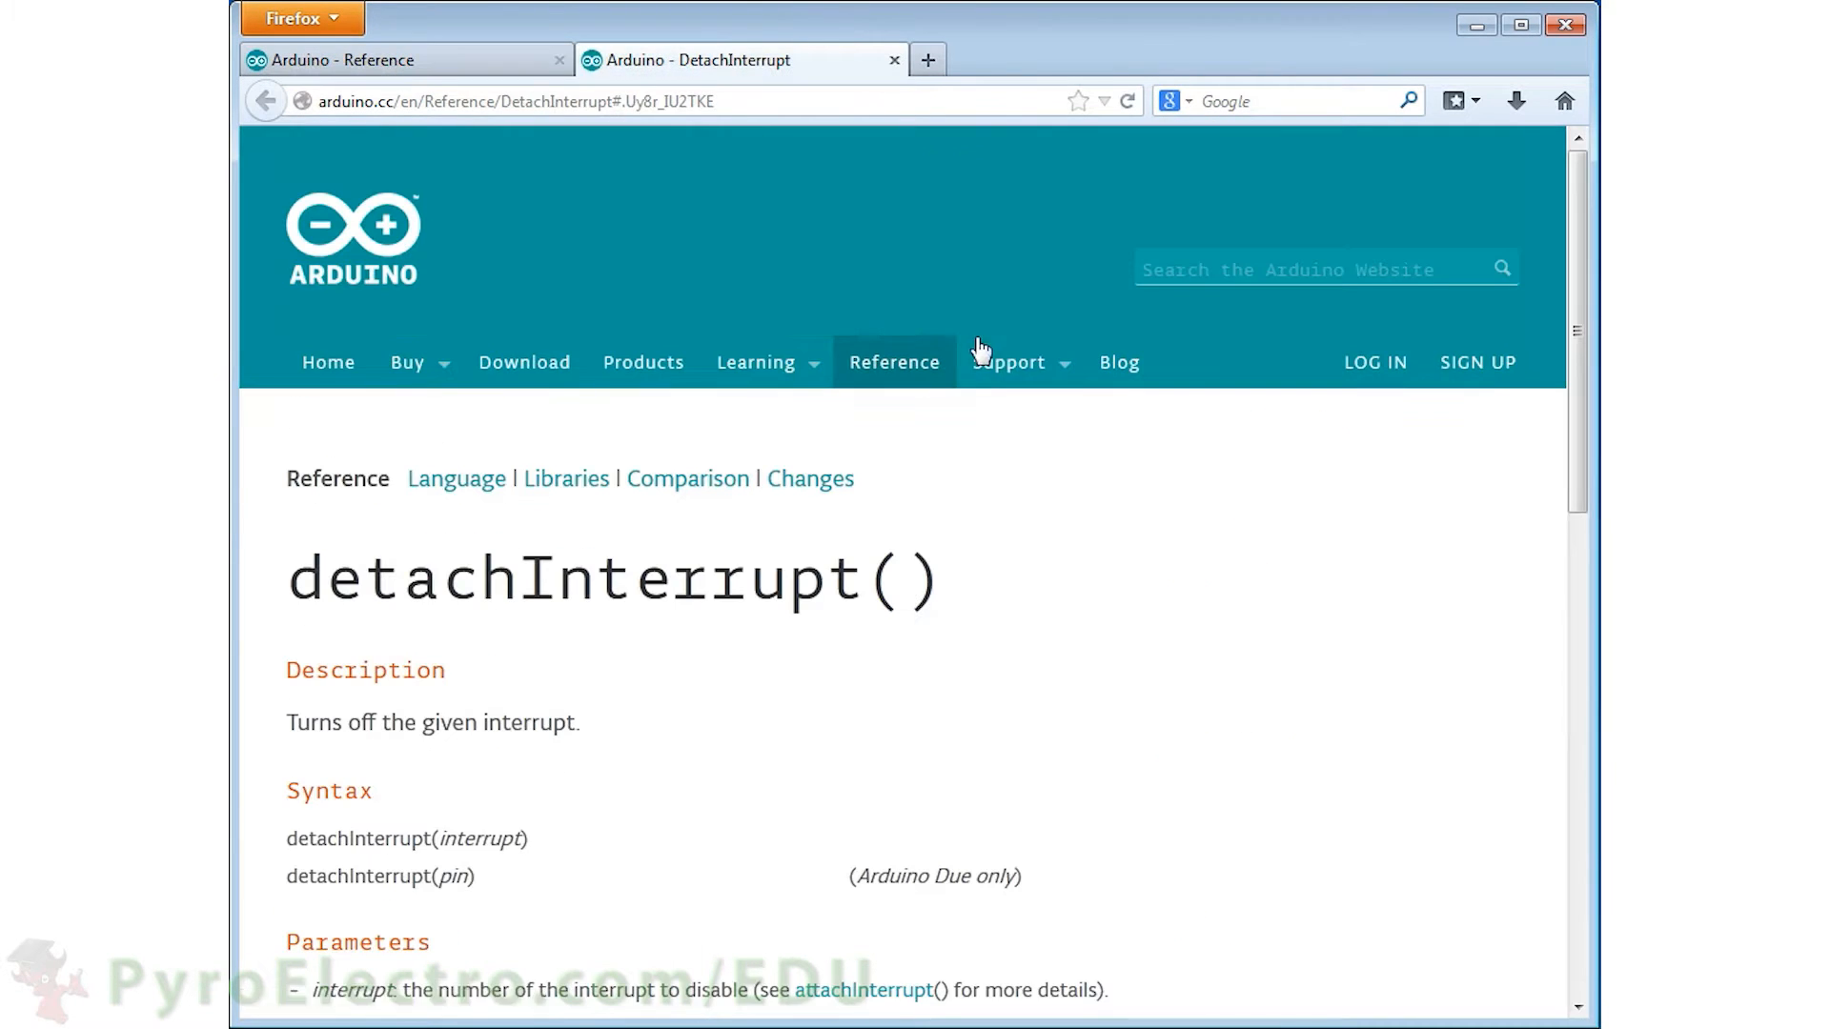
pyautogui.scroll(-3)
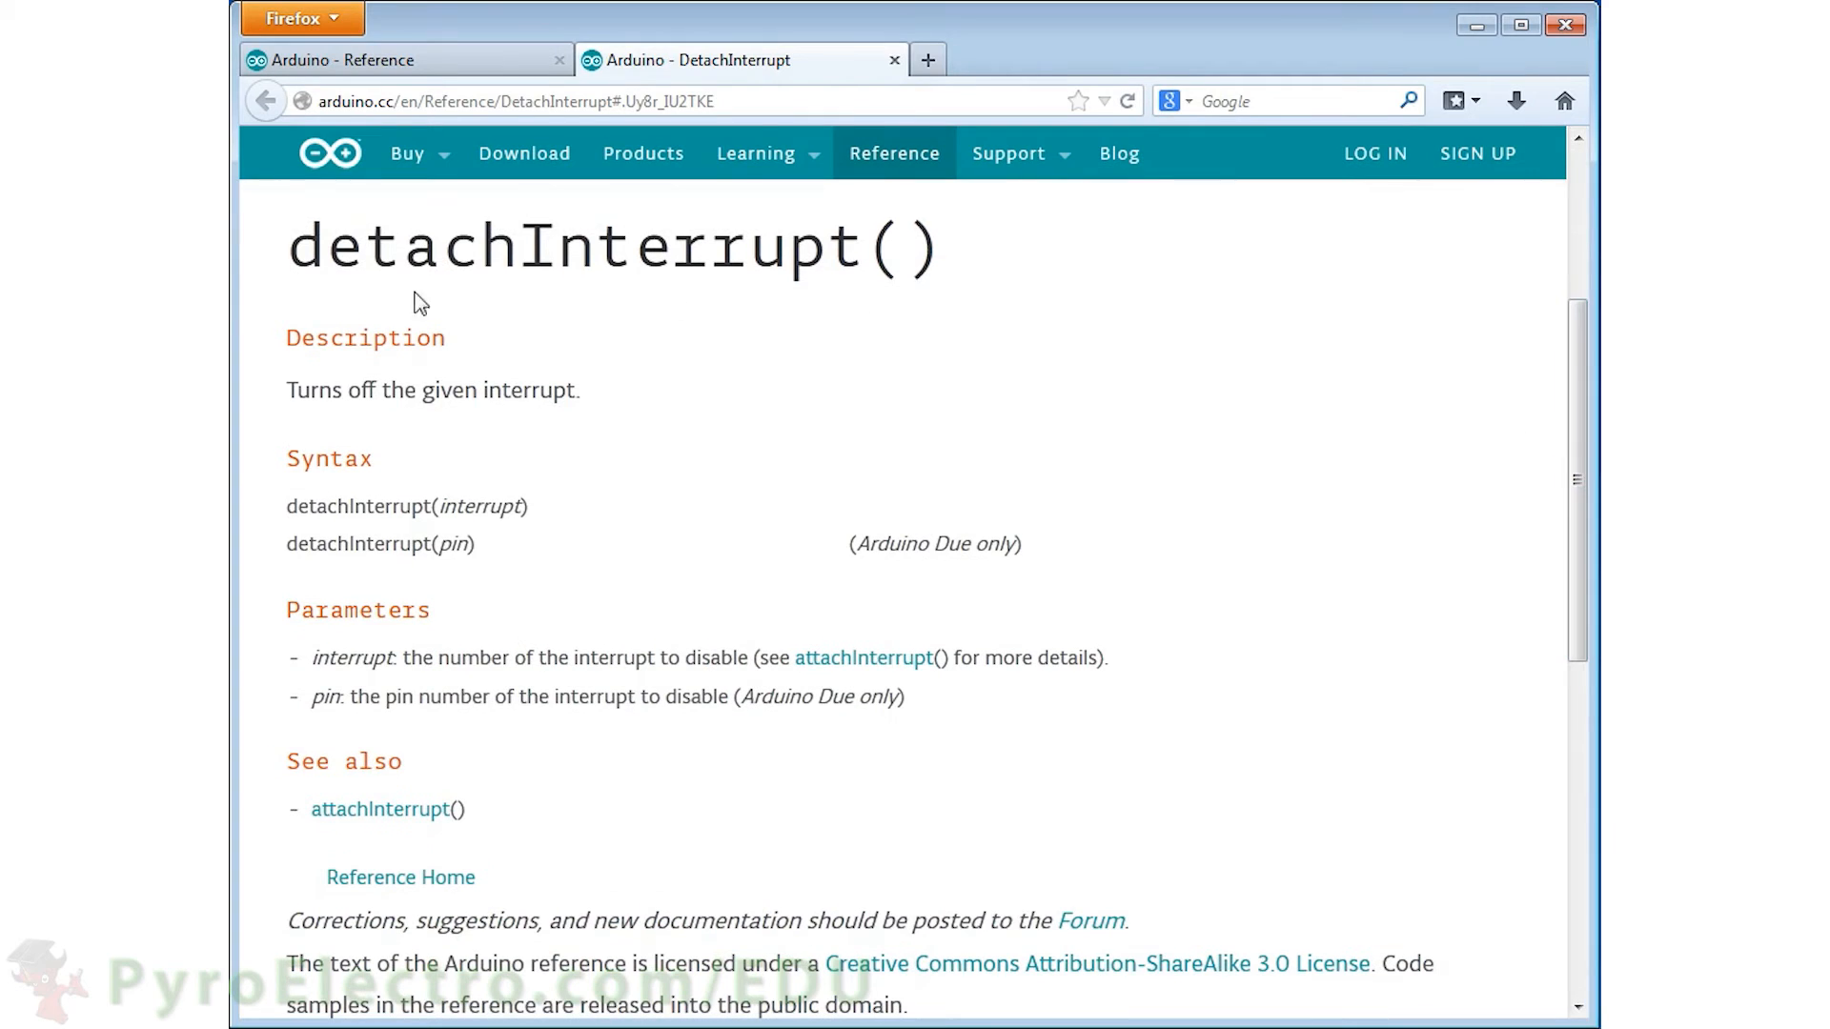
pyautogui.moveTo(529, 429)
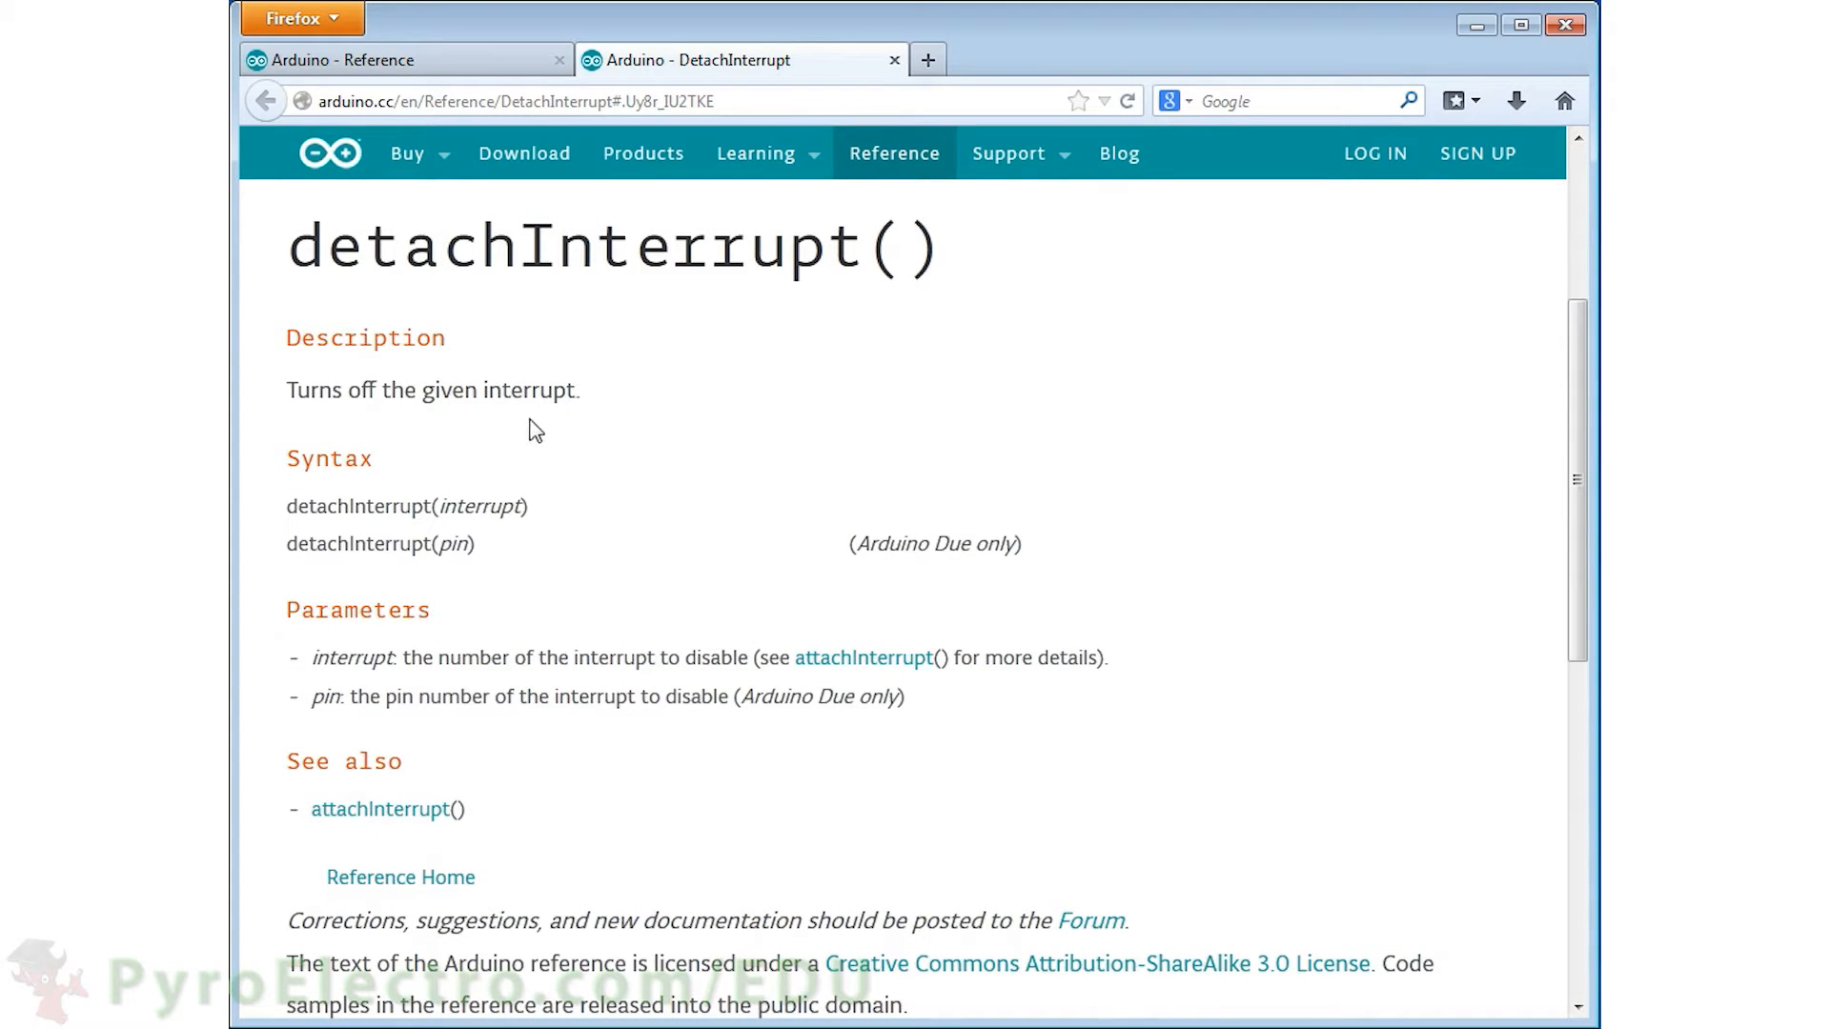
pyautogui.scroll(-3)
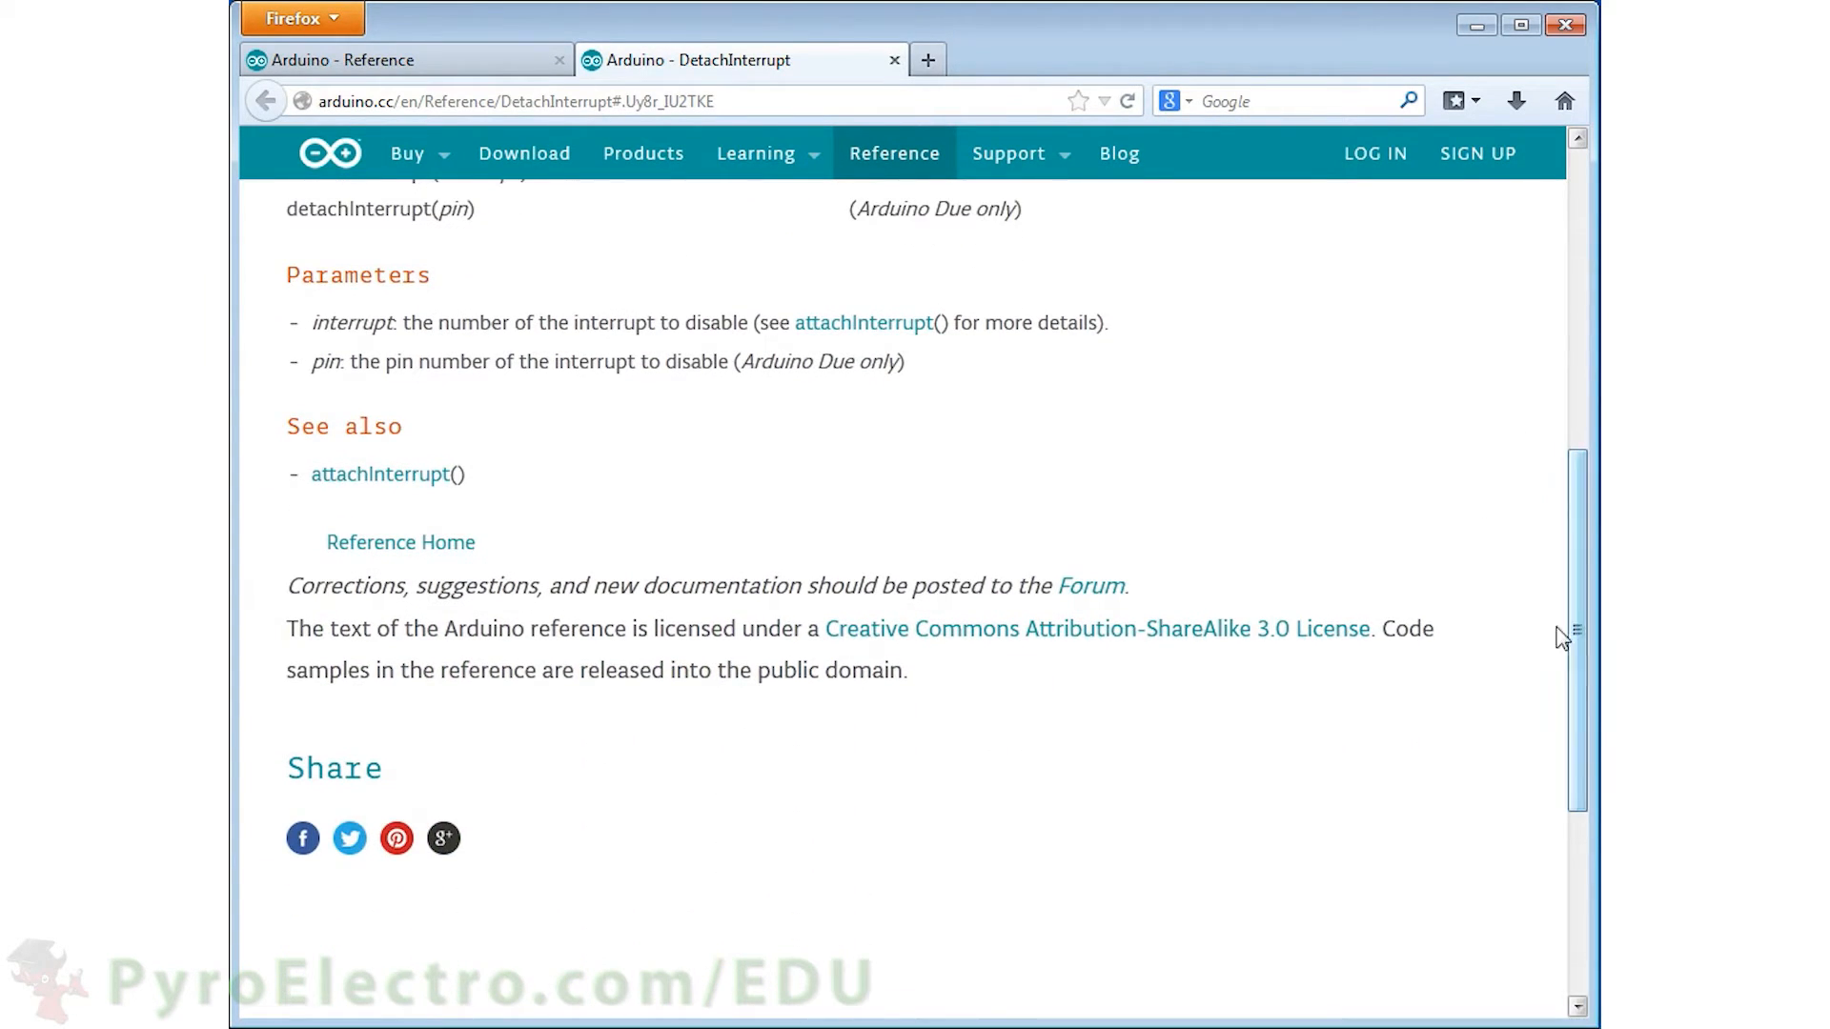
pyautogui.click(894, 60)
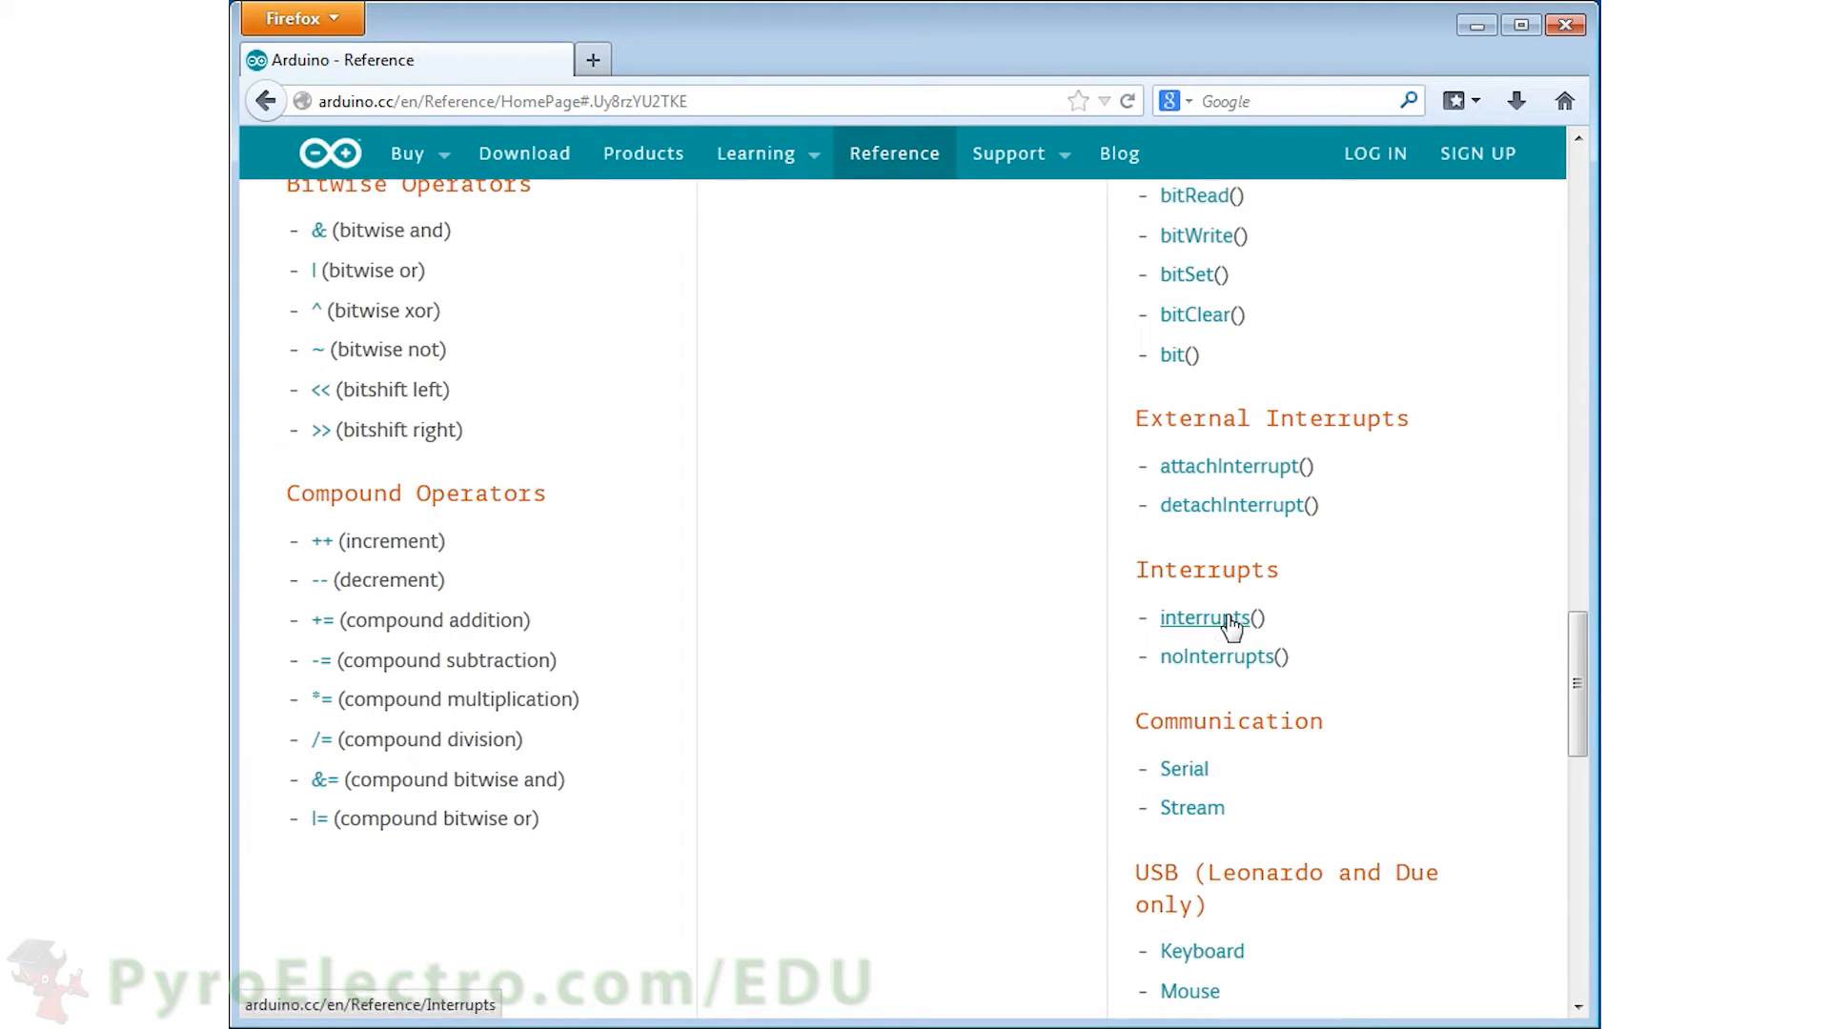
# - Open and scroll through the interrupts() reference page toward noInterrupts()
pyautogui.click(1202, 617)
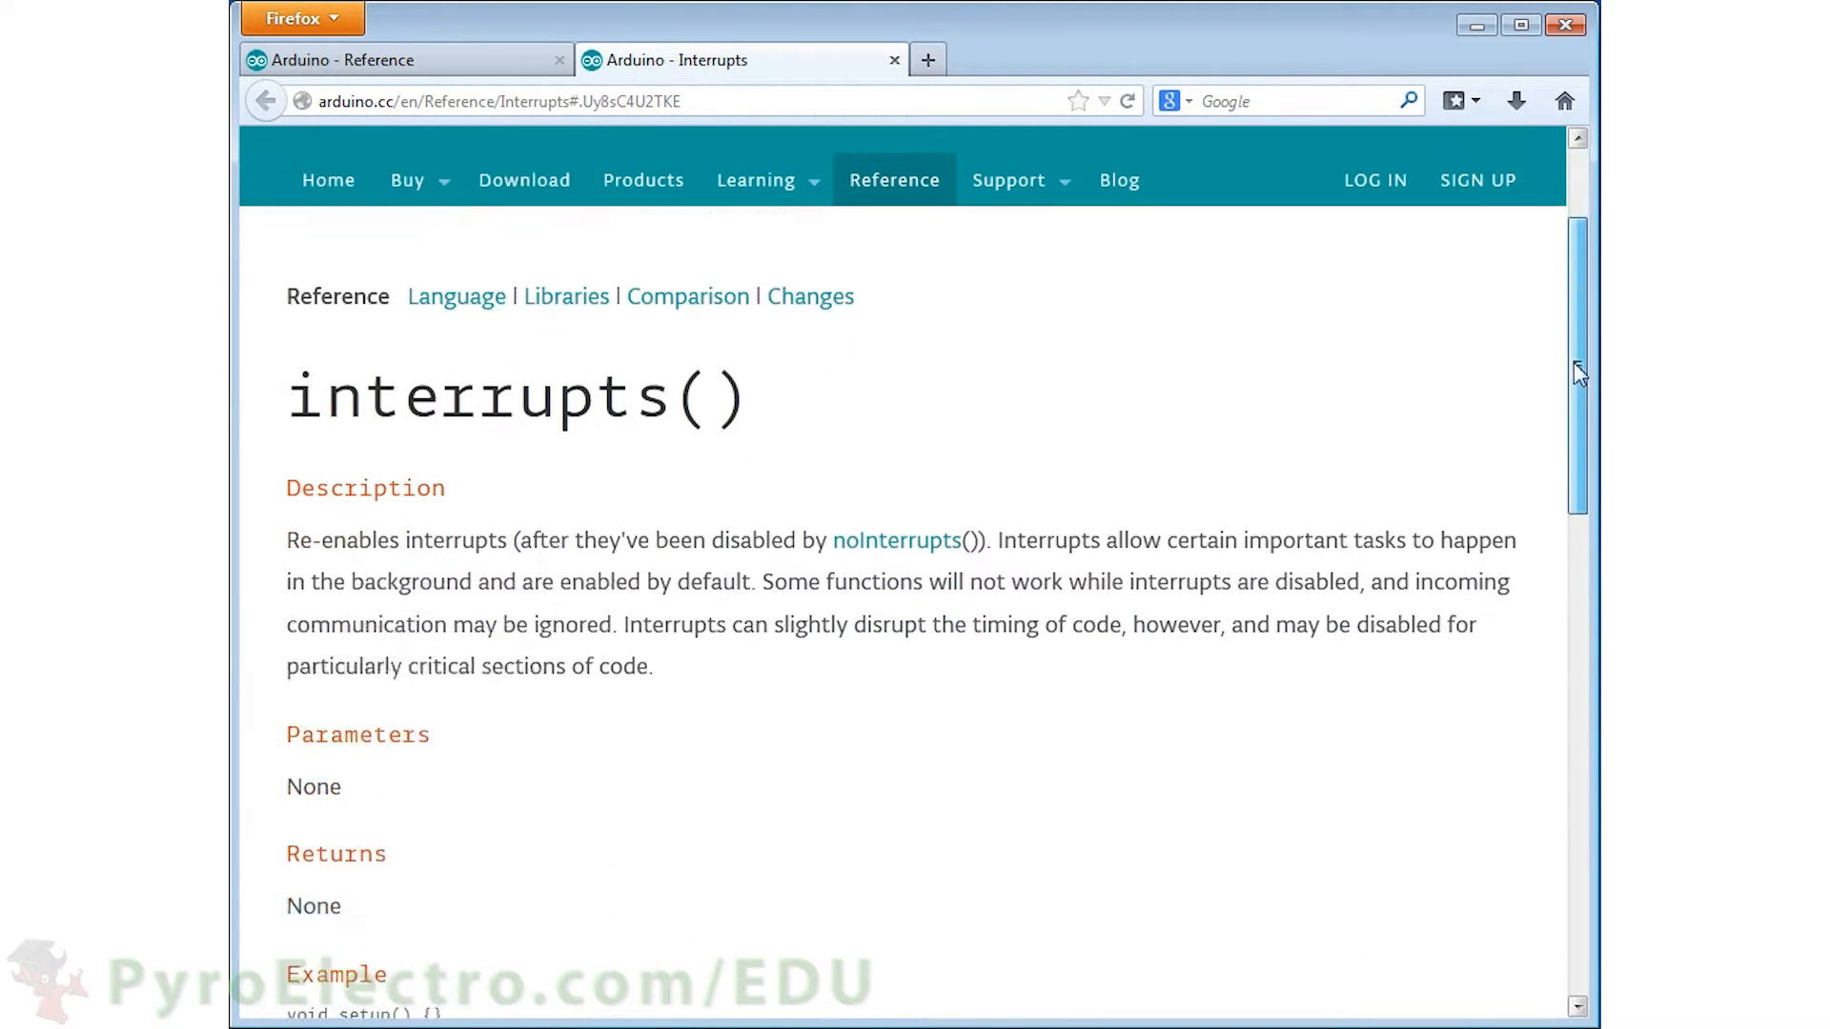
pyautogui.scroll(-3)
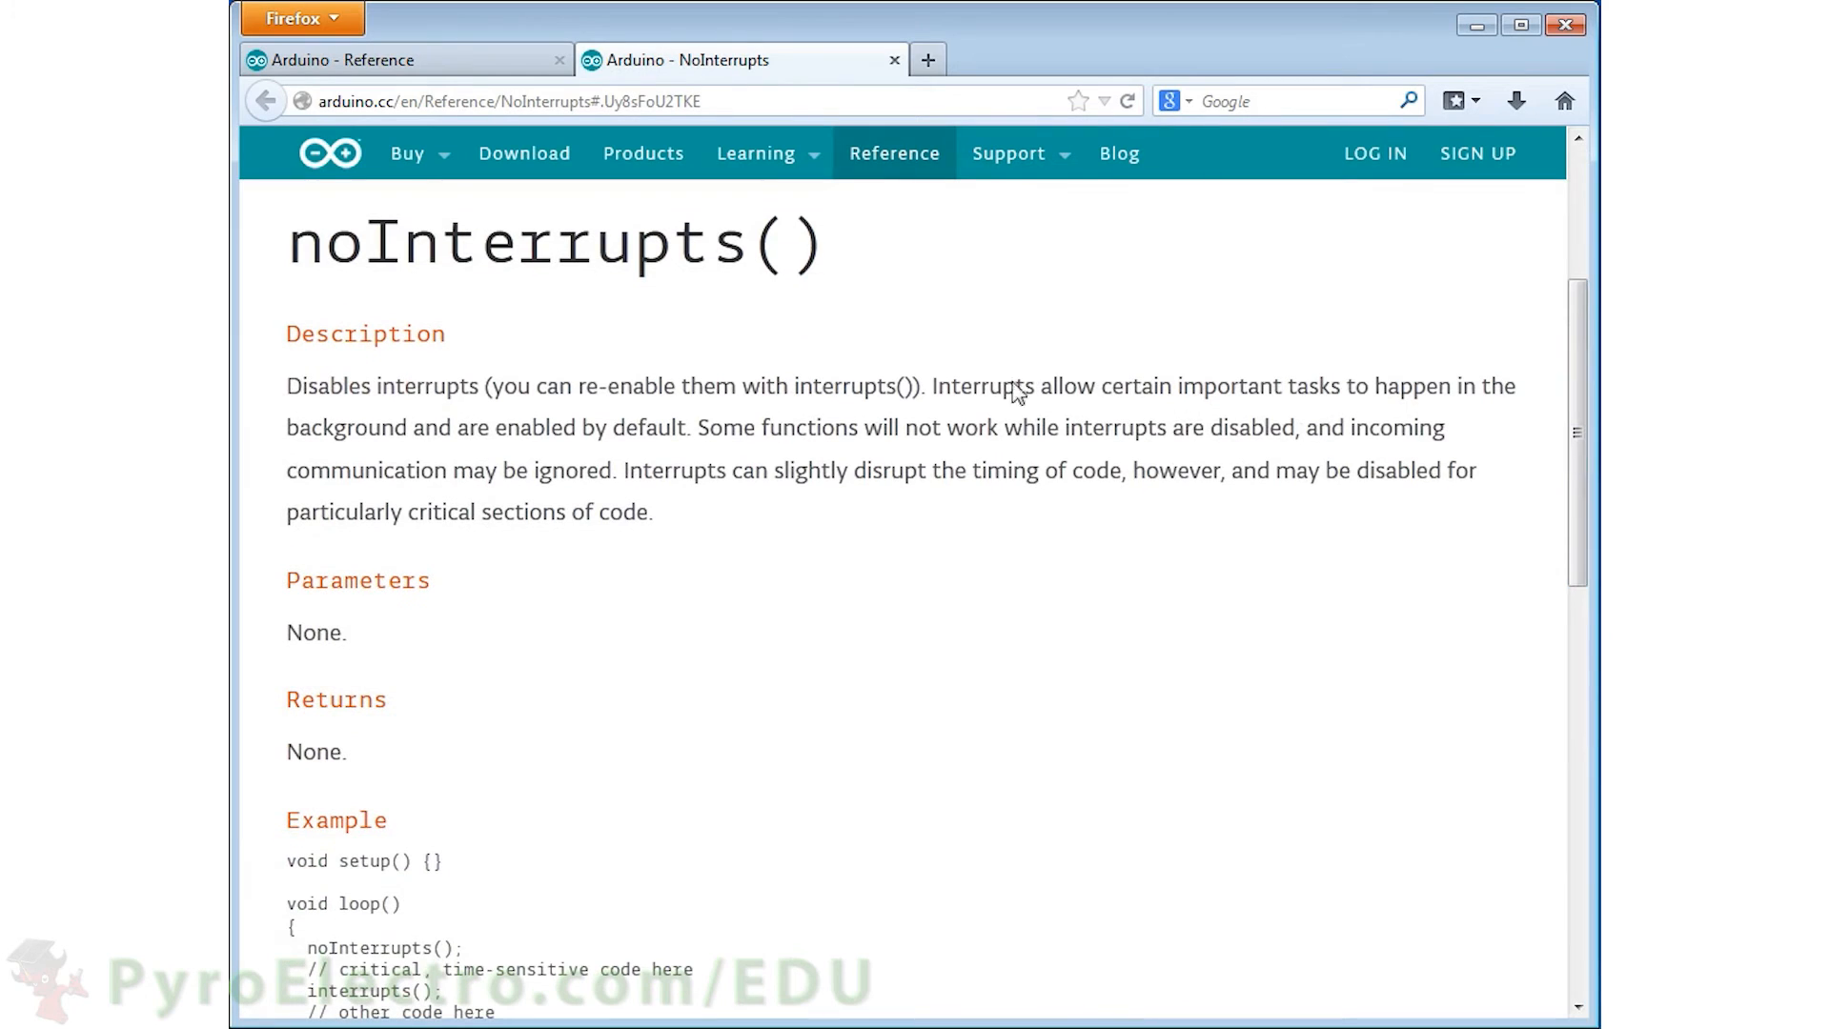
pyautogui.moveTo(840, 337)
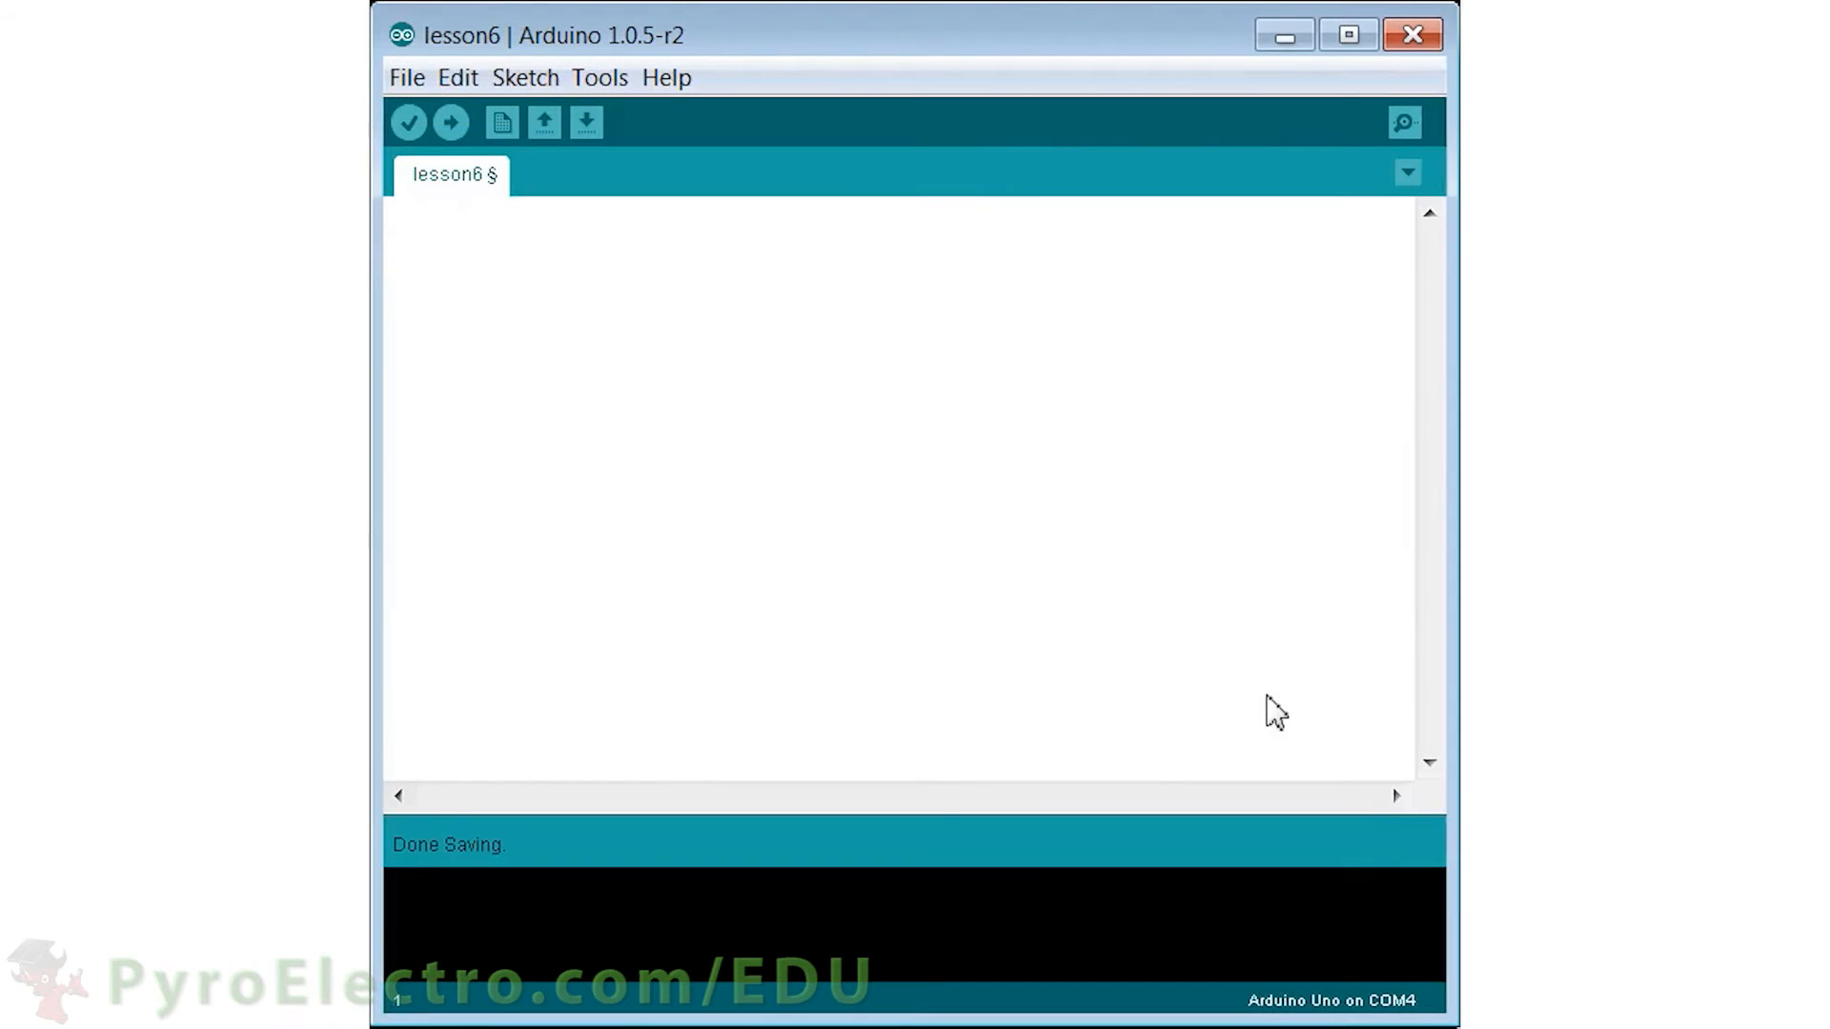
# - Write setup(), loop(), blink() and 'volatile int value = 1000;', then verify the sketch
pyautogui.write('void setup(){')
pyautogui.write('}')
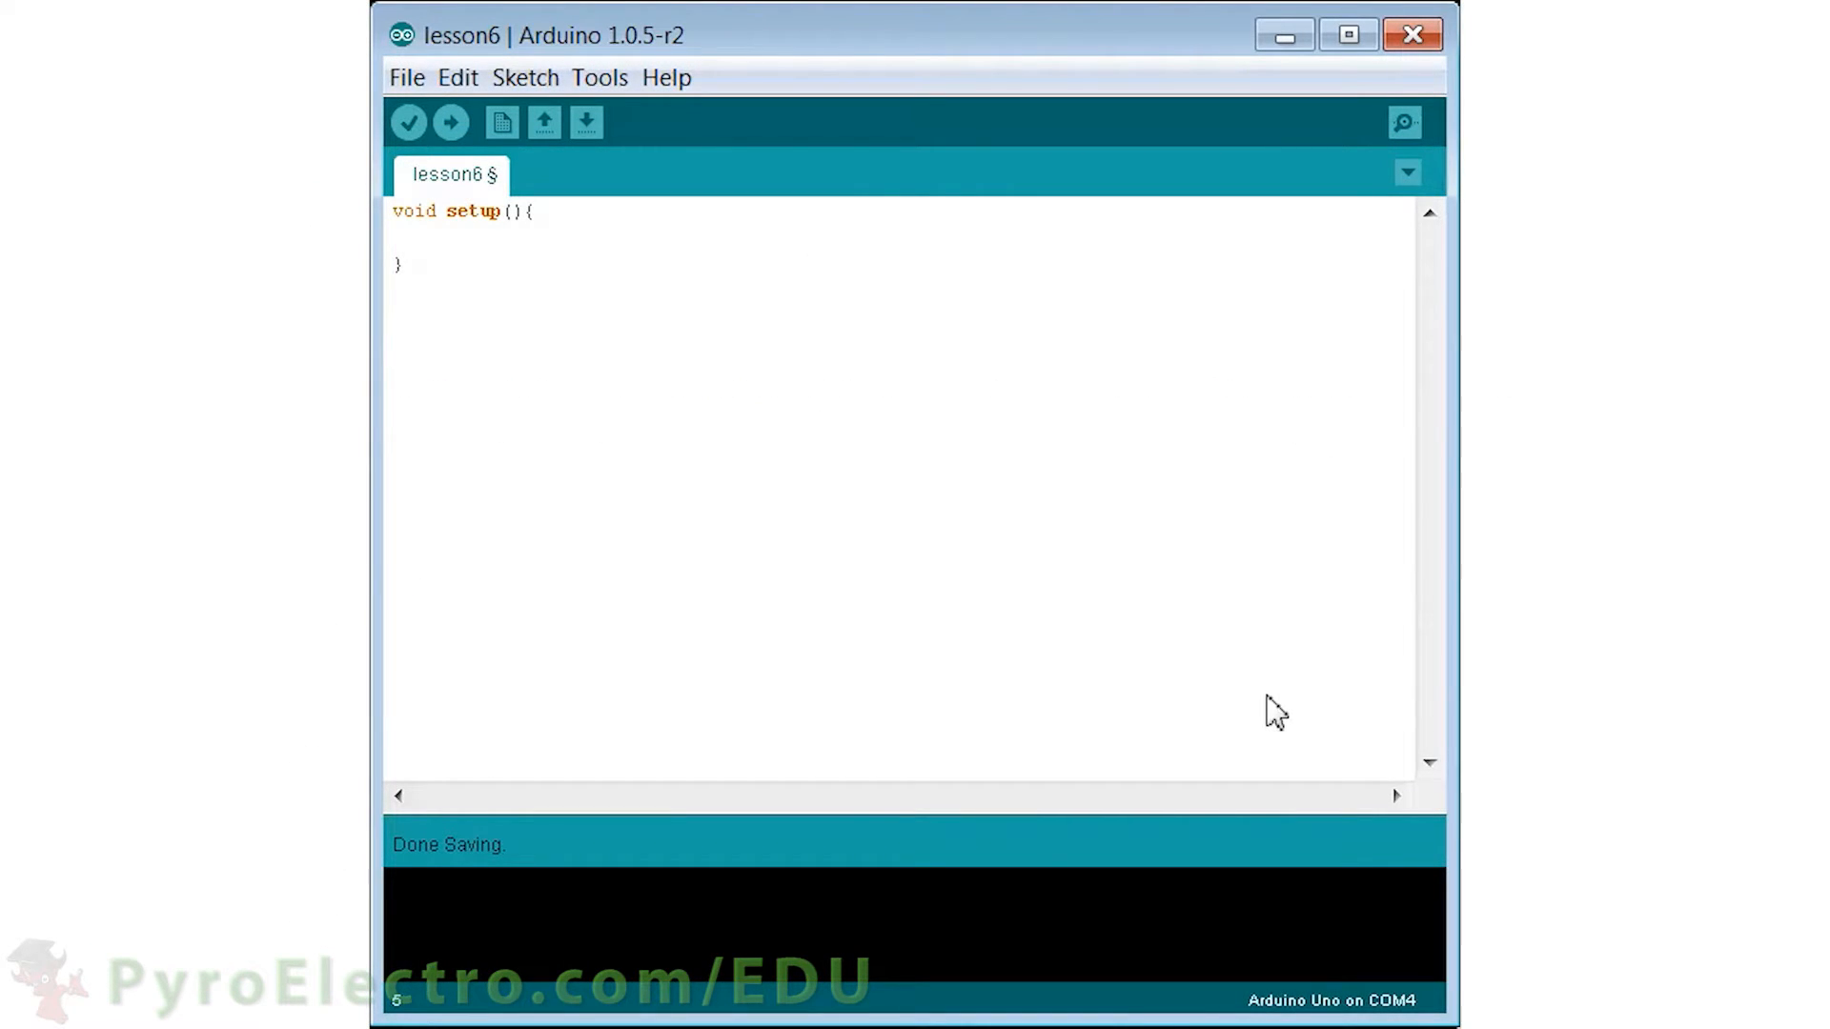
pyautogui.write('void loop(){')
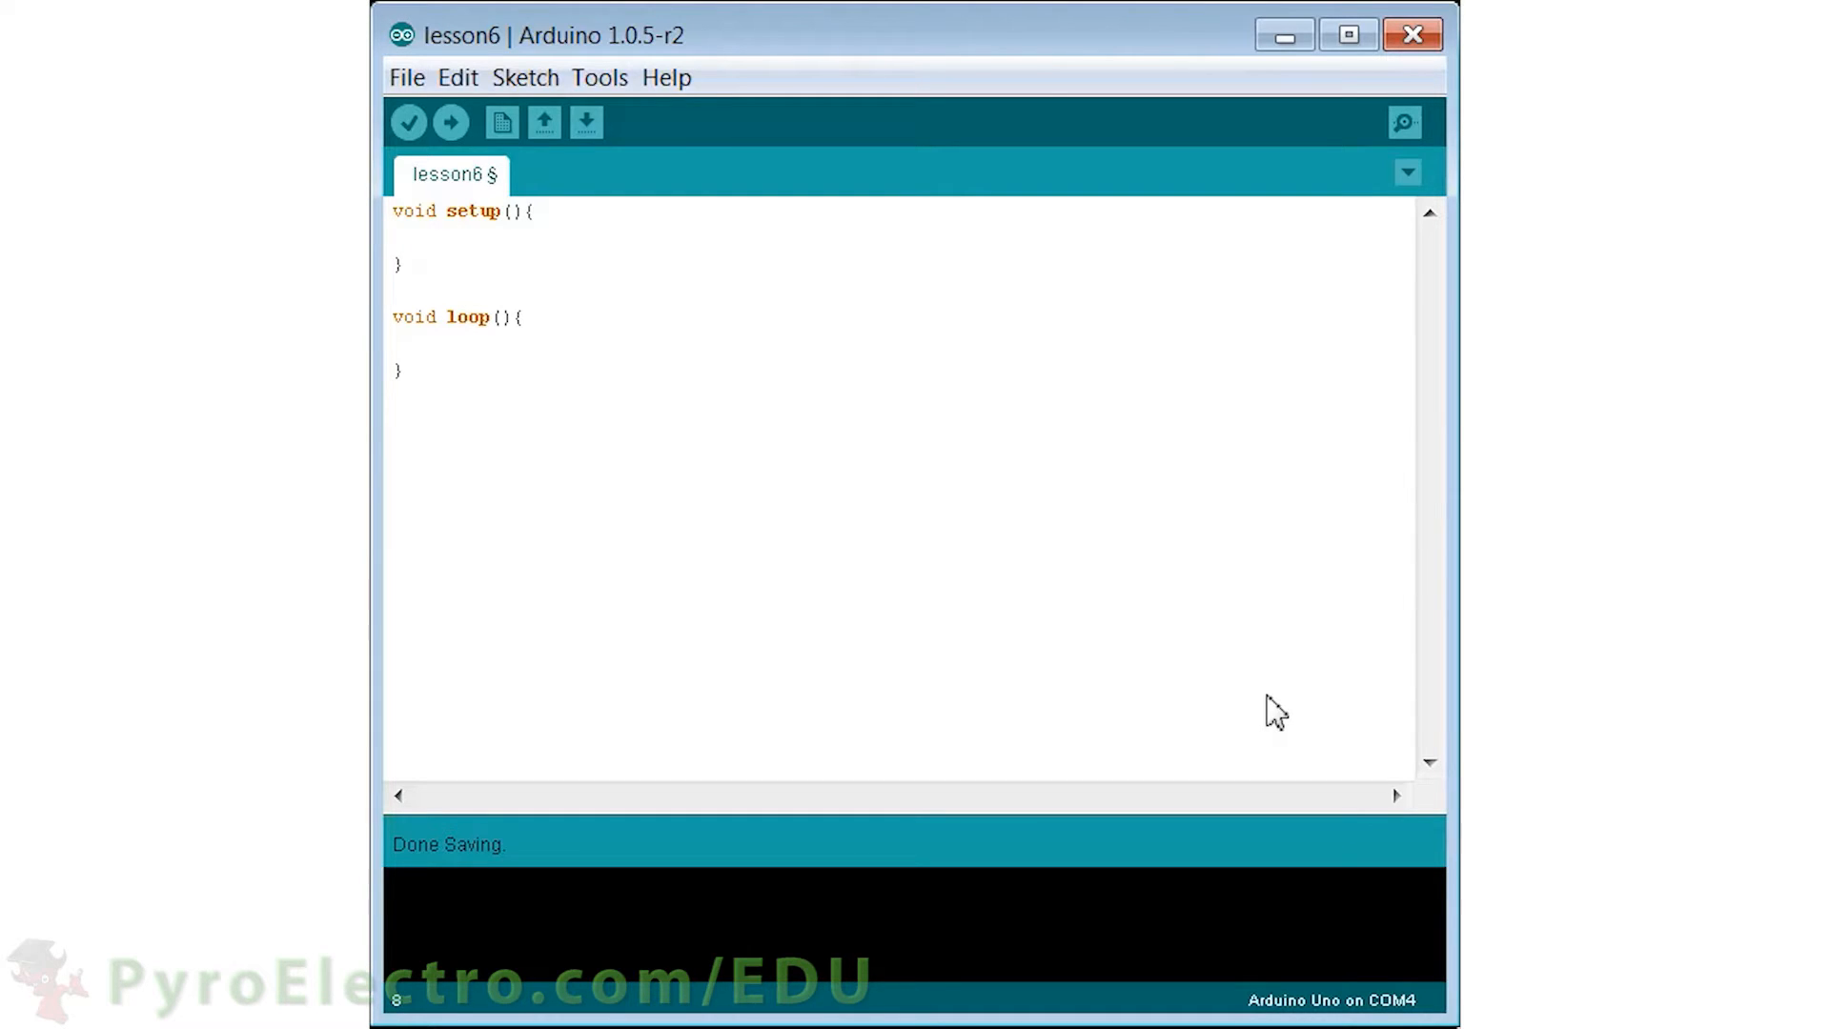
pyautogui.write('void blink(){')
pyautogui.write('}')
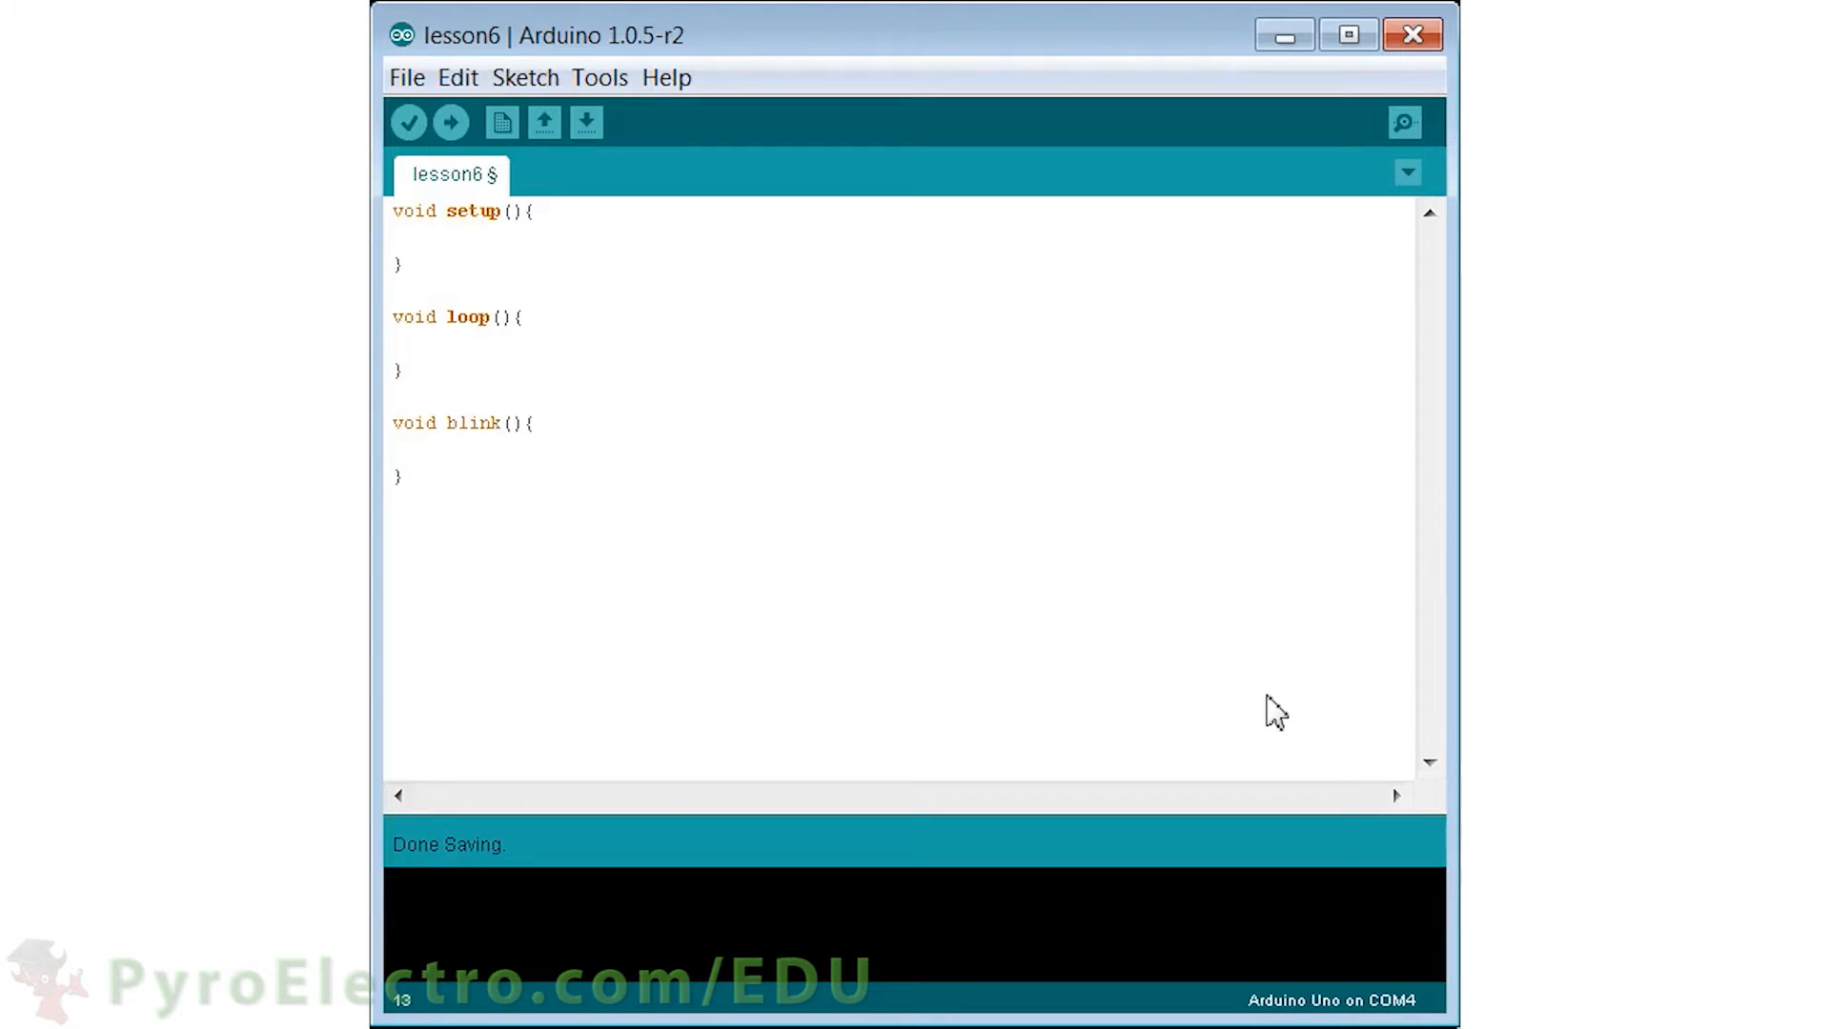
pyautogui.write('volatile int value = 1000; //Delay Integer')
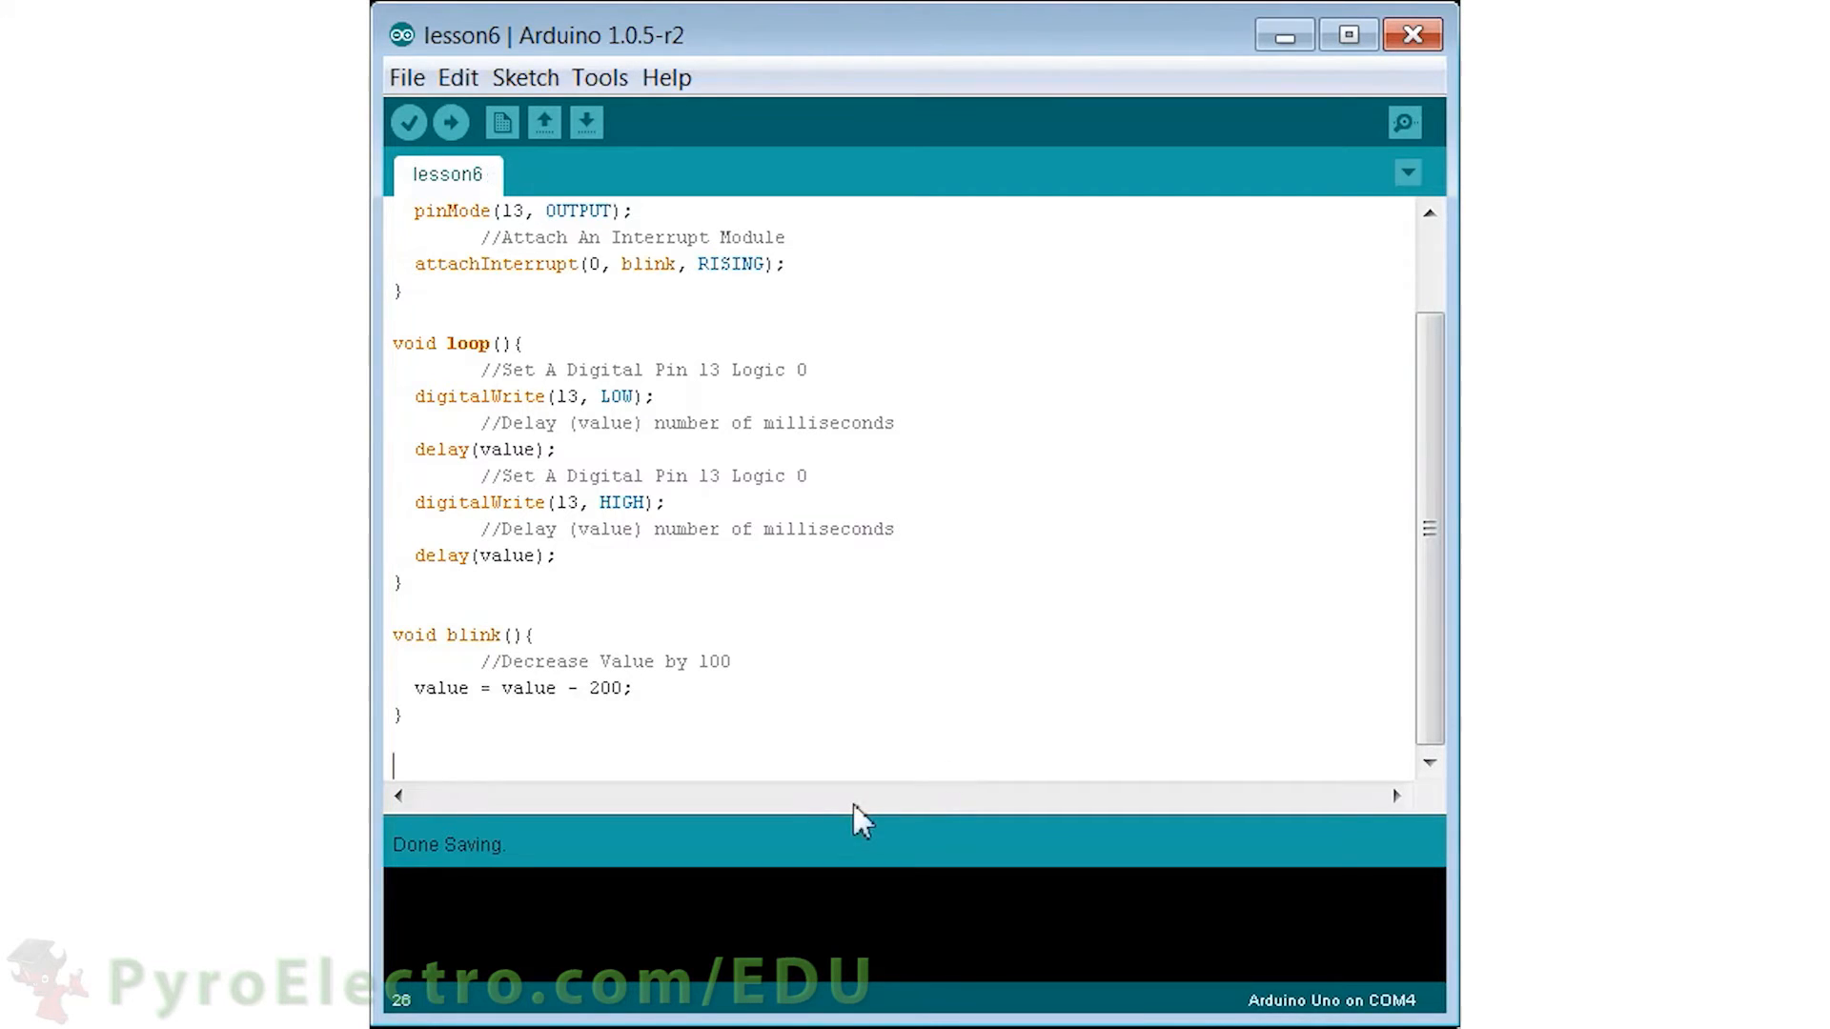
pyautogui.click(407, 121)
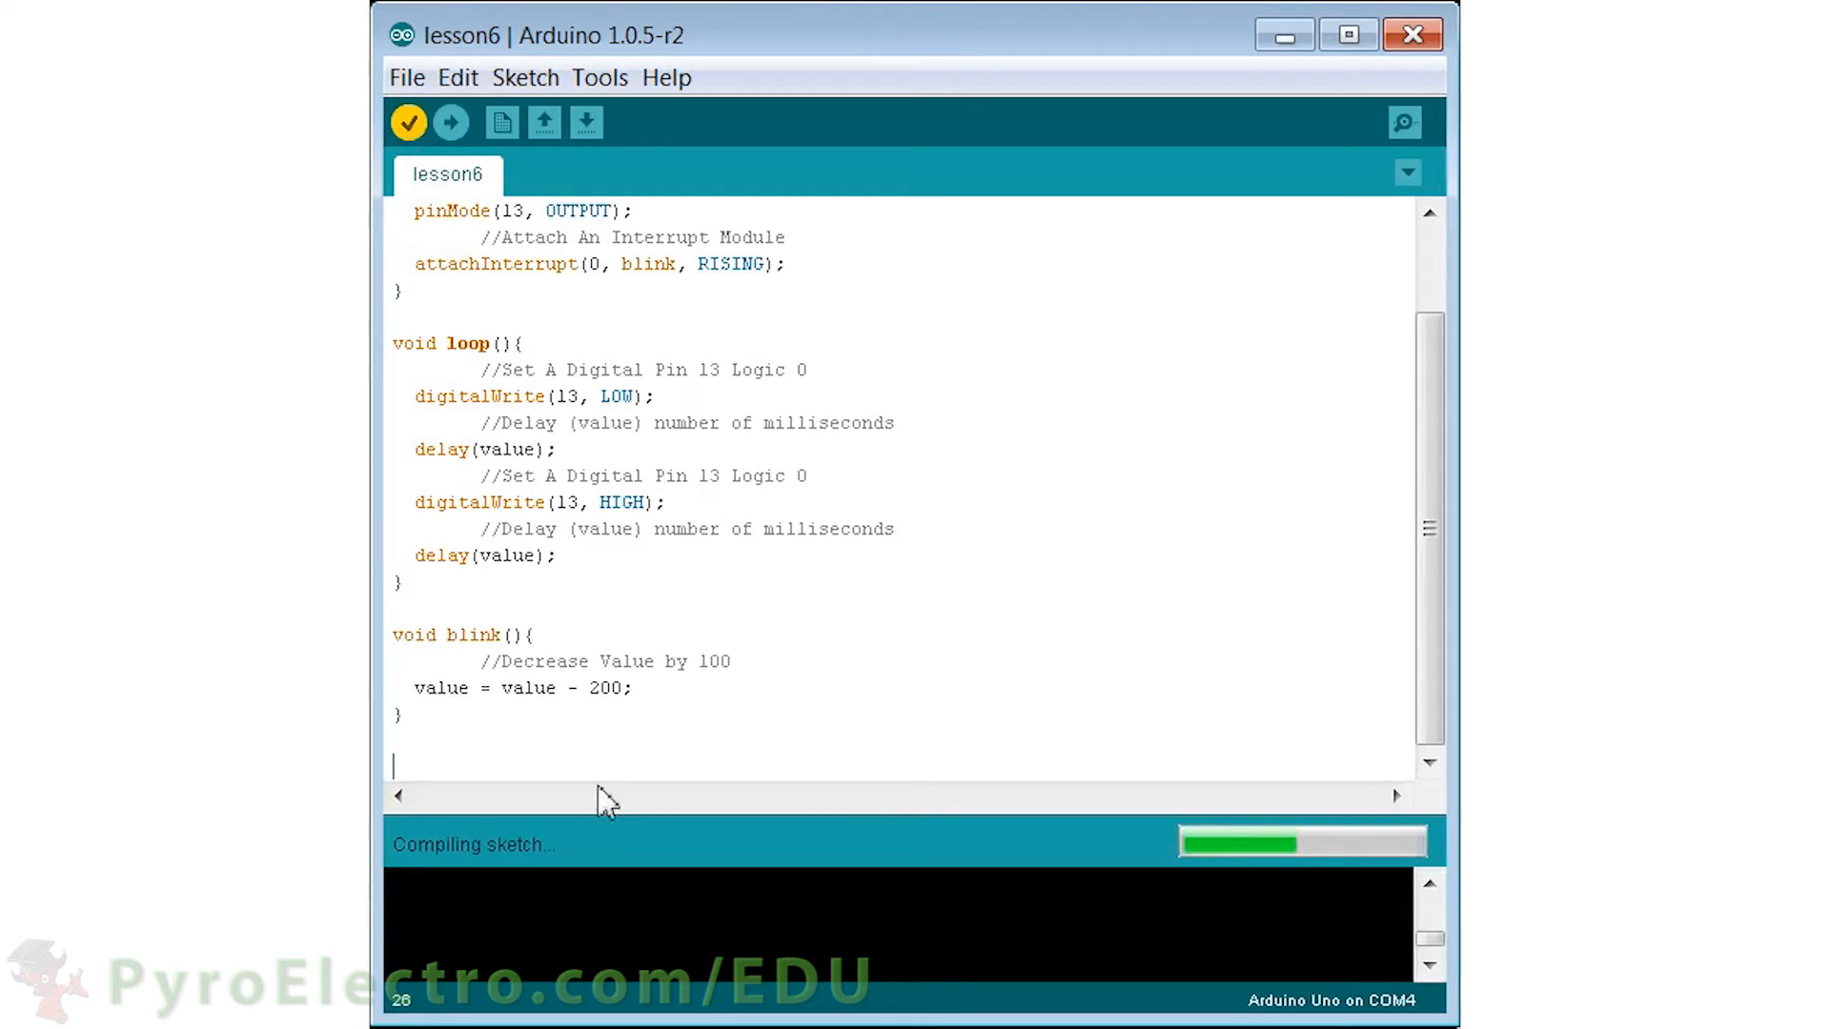